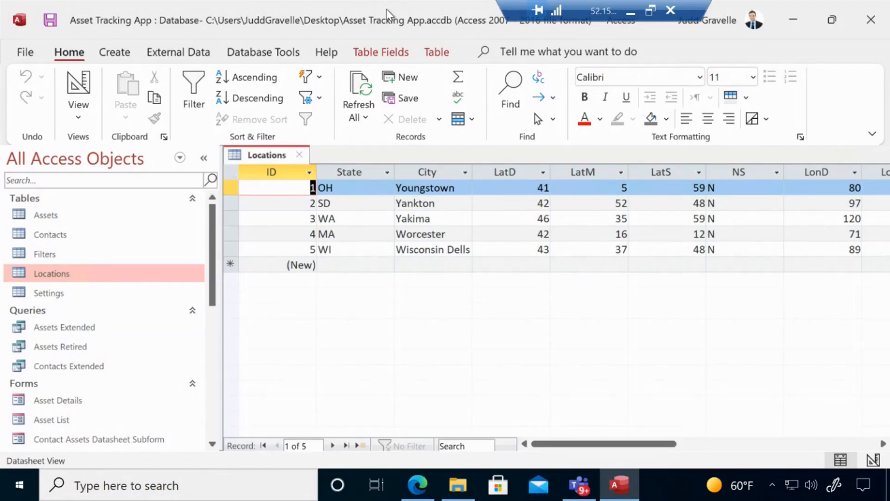
mouse_move(334, 44)
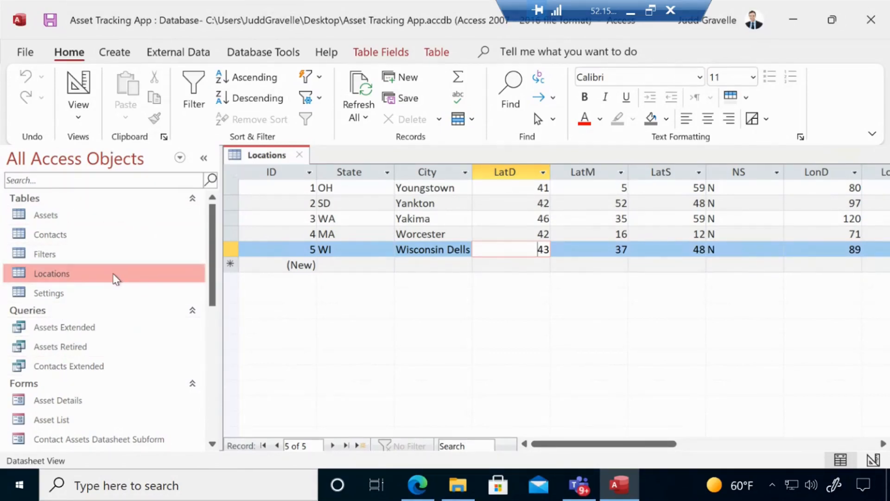
mouse_move(110, 278)
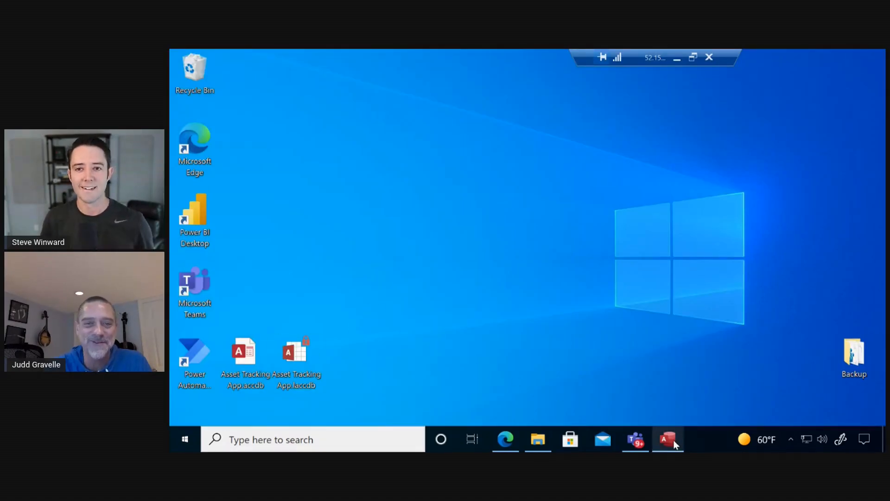
Step: Start a Dataverse export from External Data and choose the Locations table in Export Objects
click(666, 438)
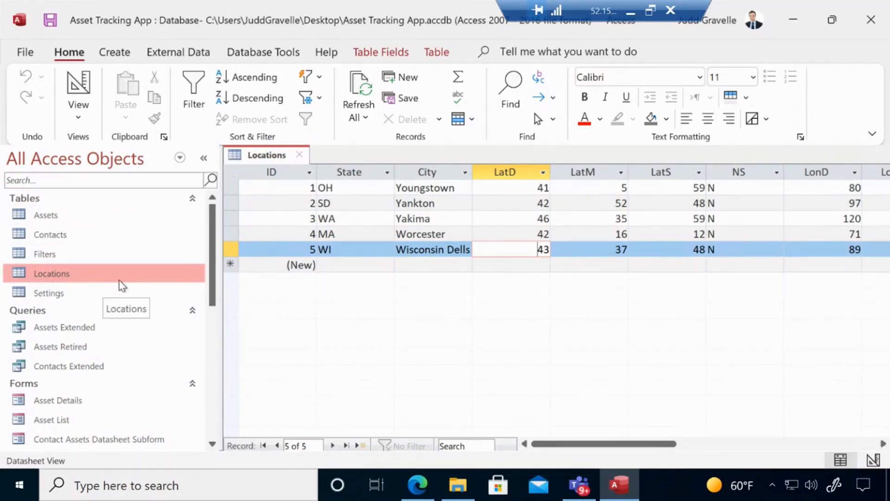
mouse_move(134, 282)
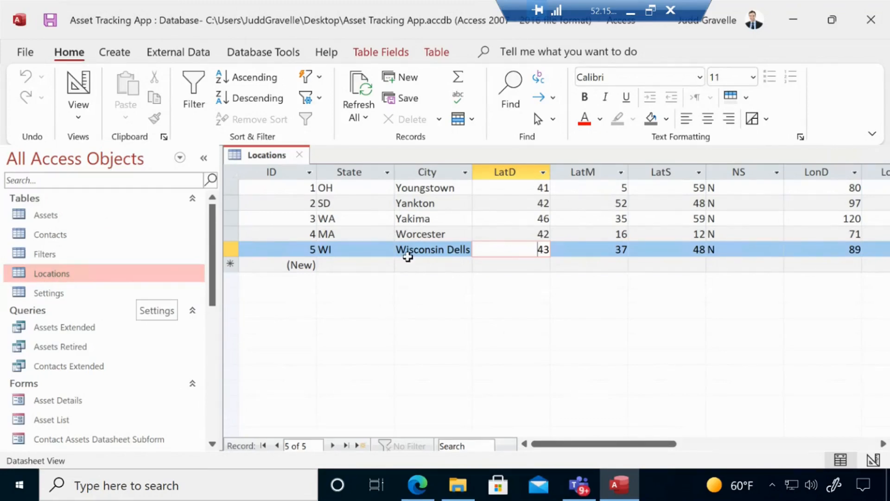
mouse_move(384, 324)
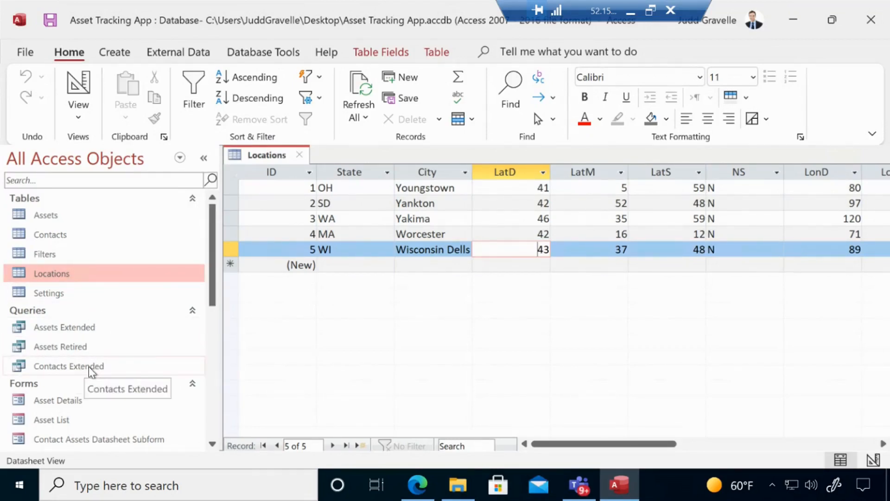
mouse_move(85, 409)
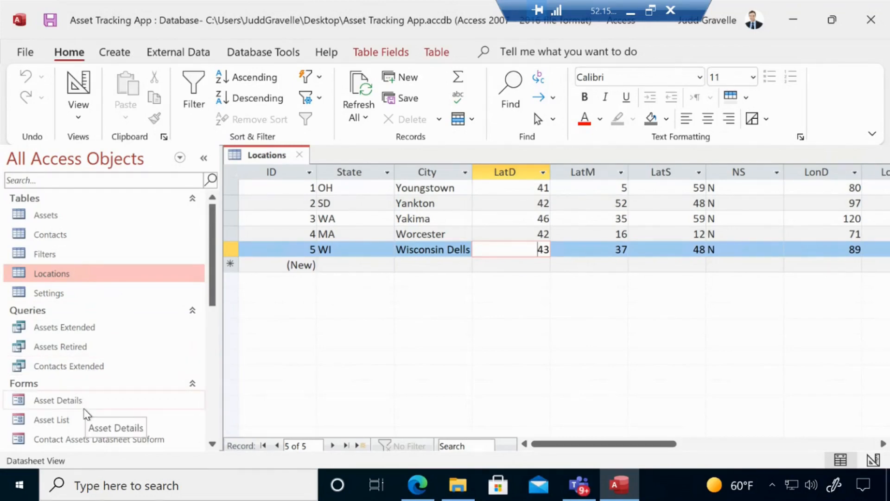
mouse_move(119, 280)
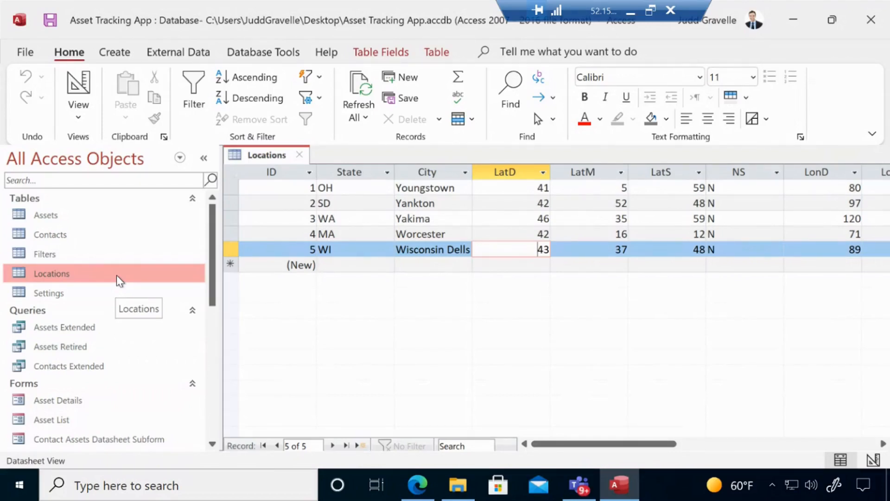
mouse_move(128, 283)
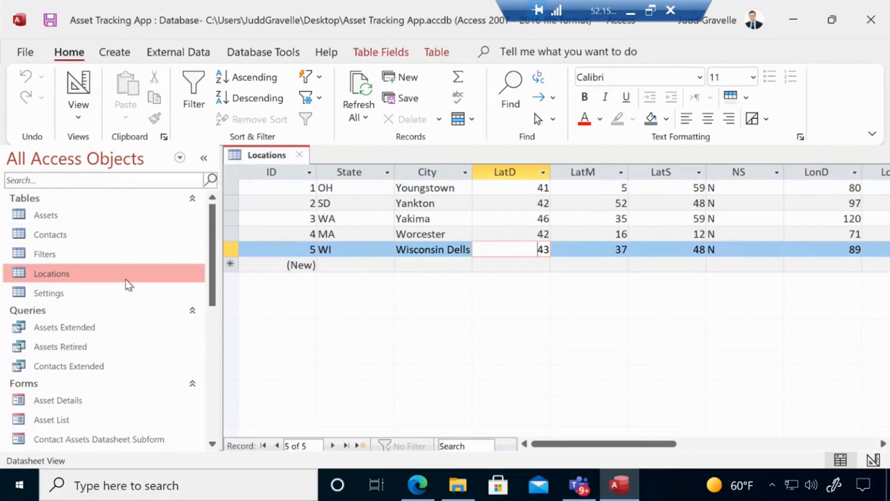
click(178, 52)
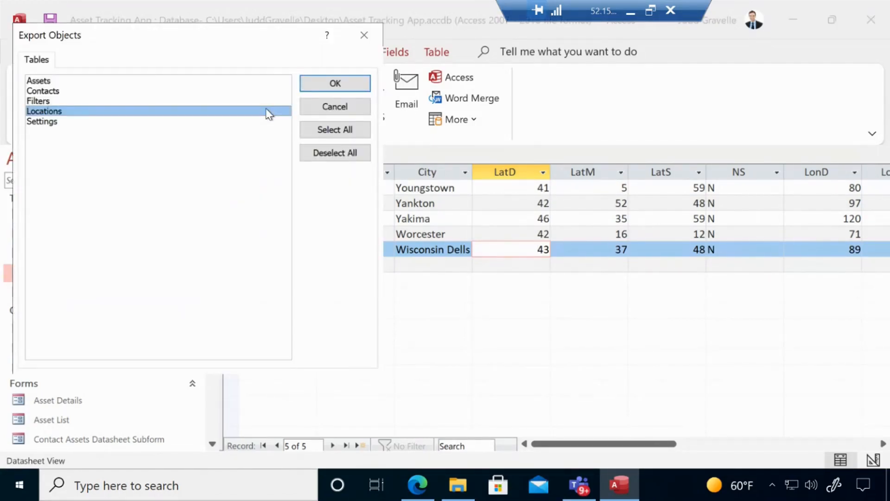
mouse_move(194, 97)
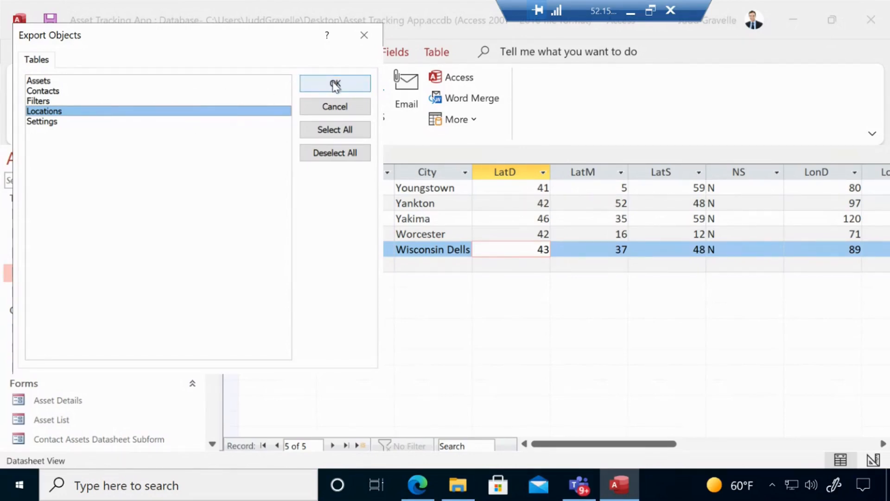
mouse_move(99, 115)
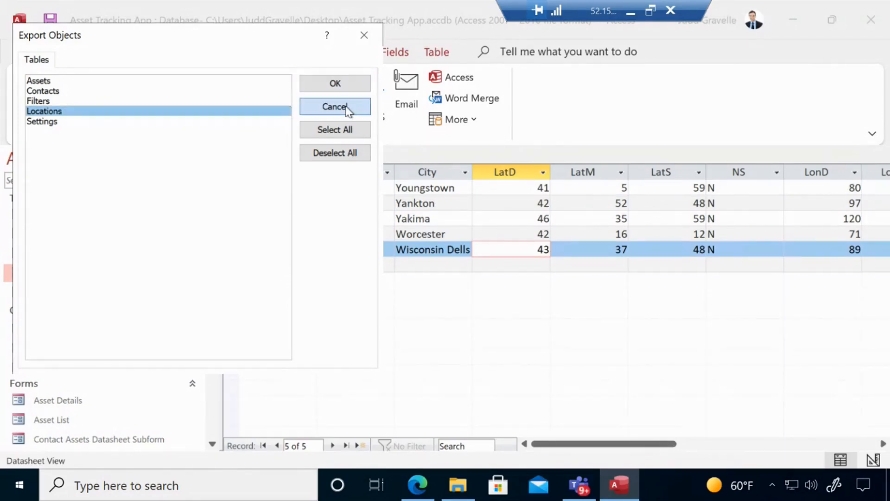
click(335, 106)
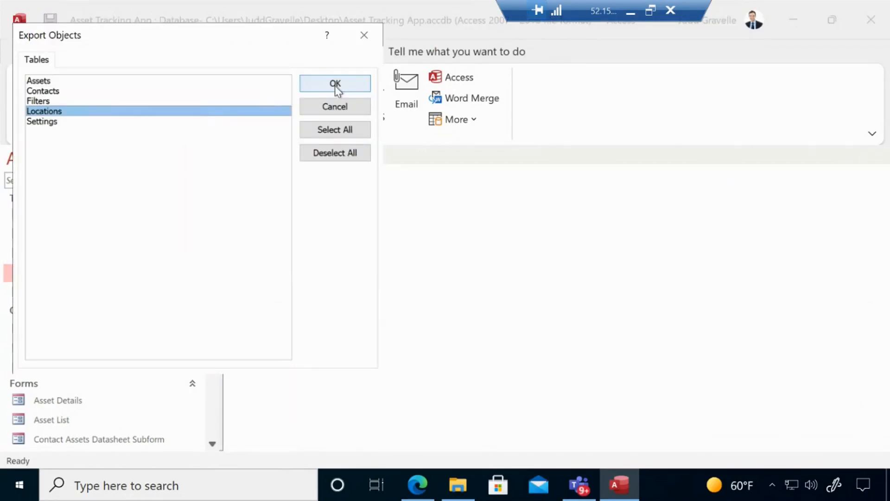
Step: Confirm Locations in Export Objects to reach the Export - Microsoft Dataverse settings
click(335, 83)
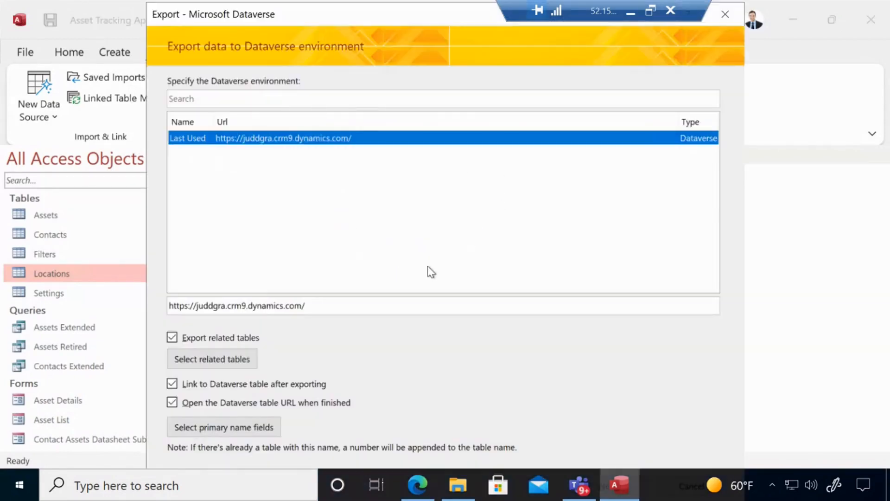
mouse_move(458, 191)
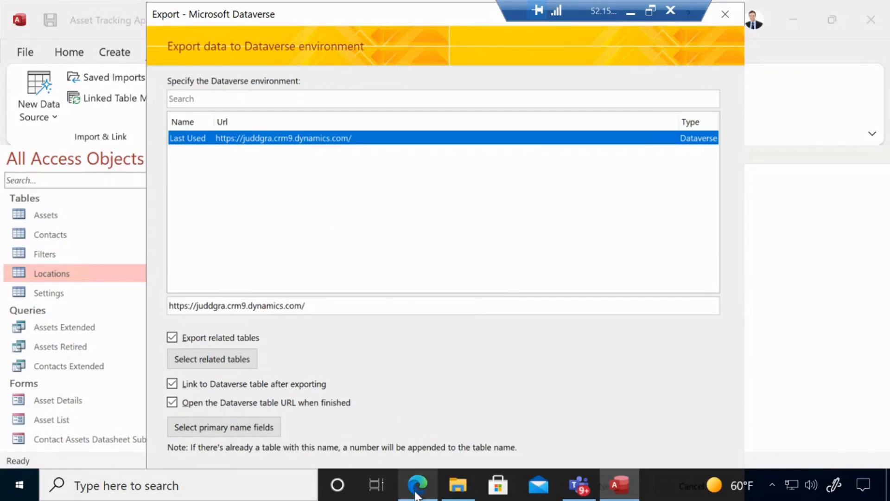
mouse_move(417, 485)
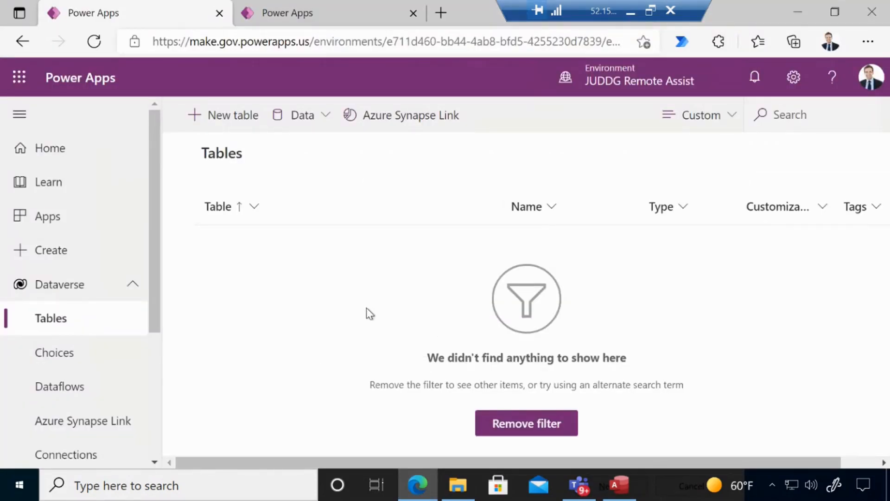
mouse_move(391, 300)
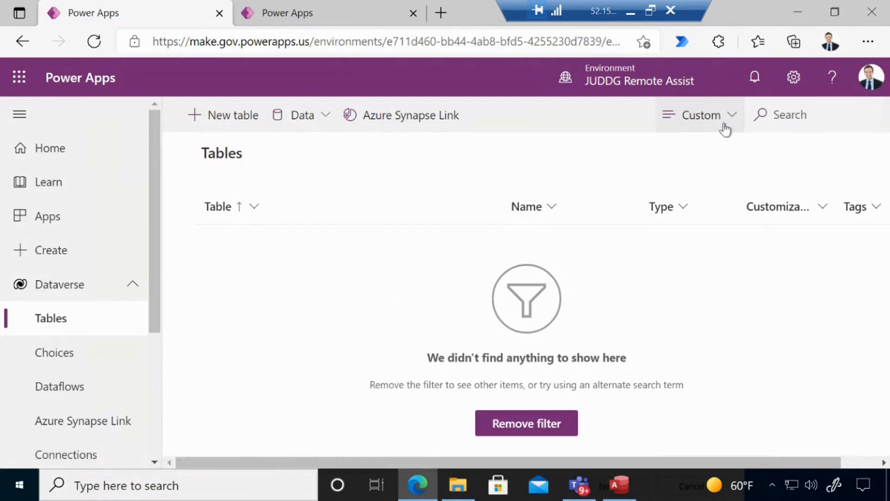
mouse_move(704, 304)
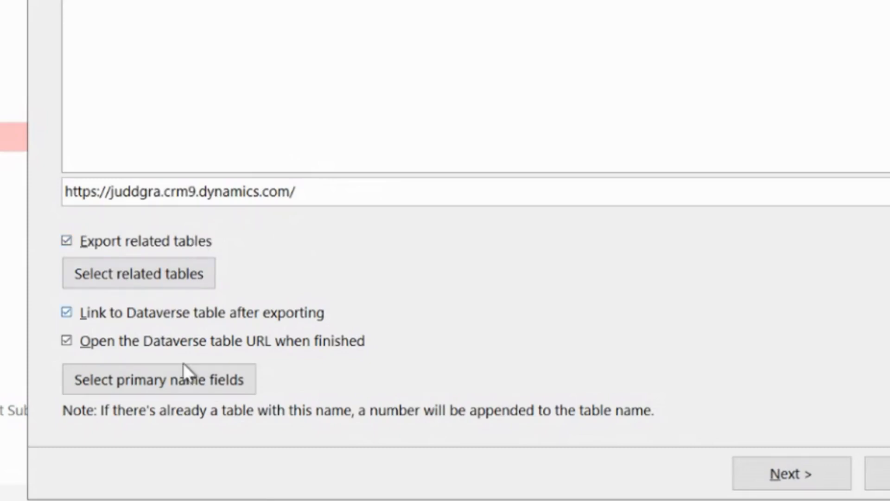
mouse_move(395, 299)
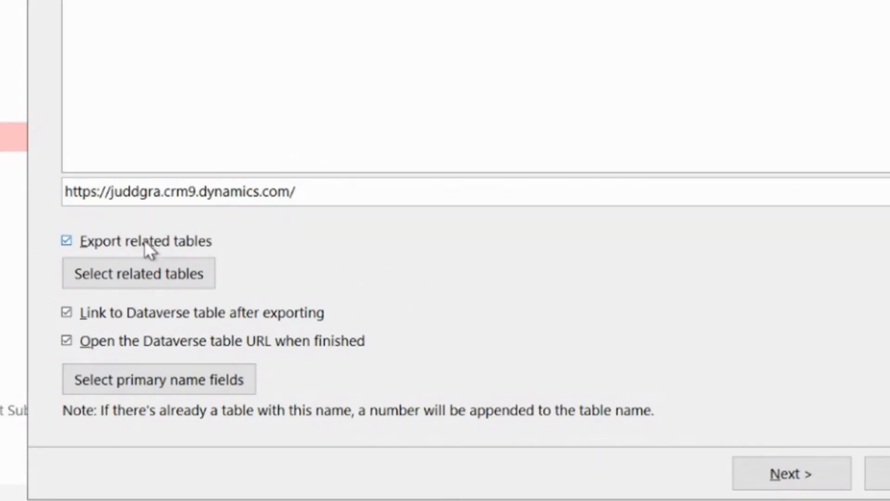
mouse_move(292, 257)
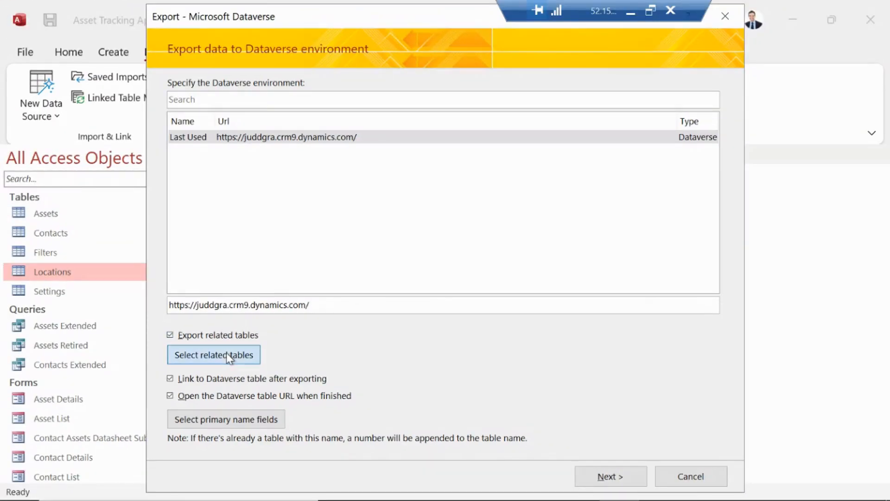
click(213, 355)
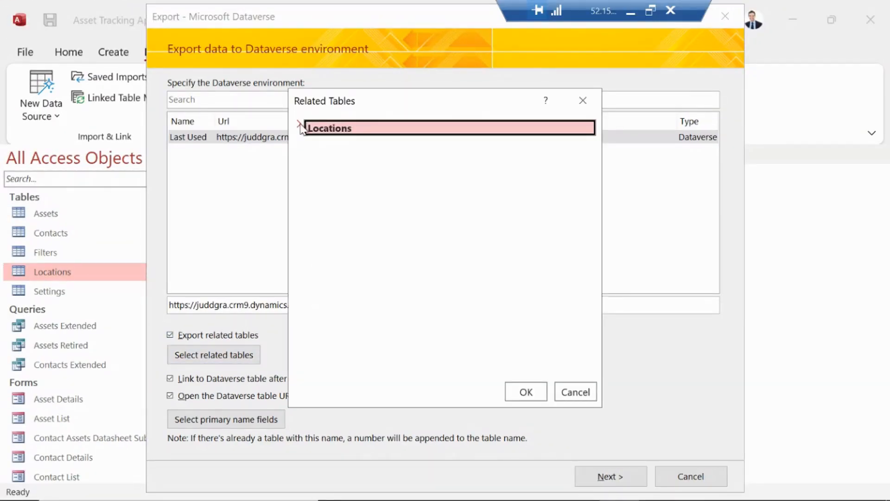
click(298, 127)
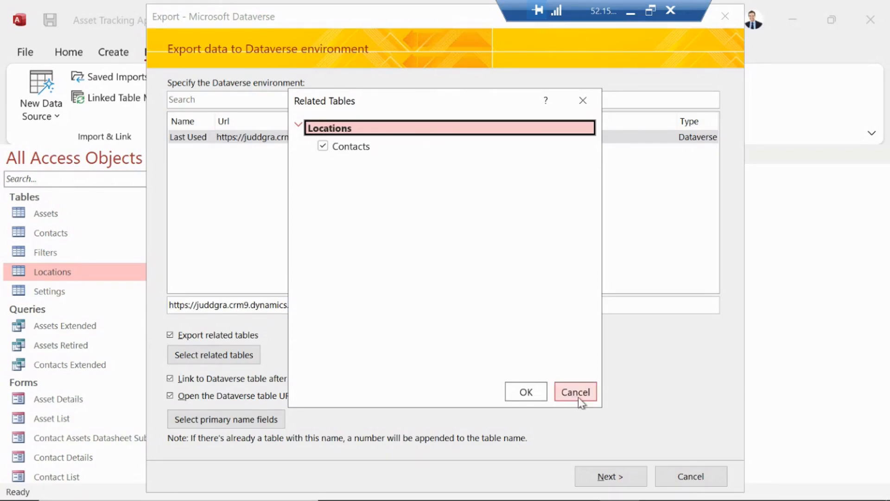
click(574, 391)
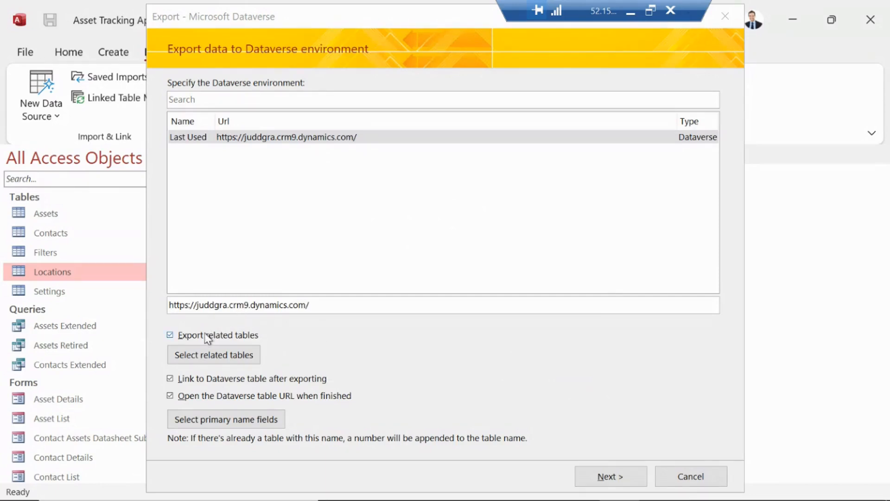
Step: Turn off 'Export related tables', keeping linking and URL opening enabled
click(170, 334)
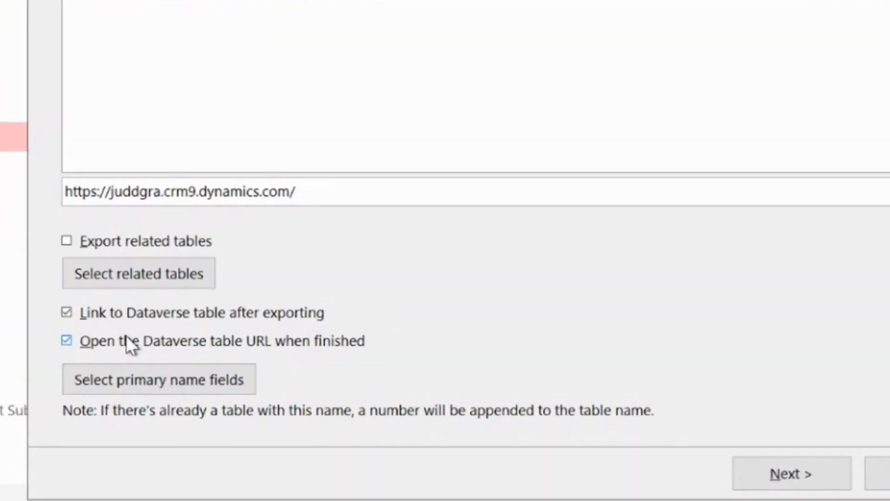
mouse_move(198, 345)
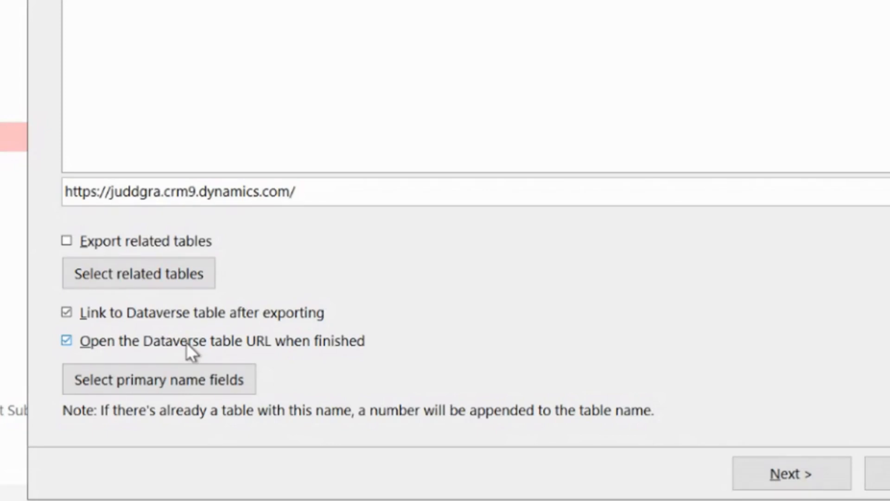
Step: Turn off opening the table URL when finished and set City as Locations' primary name column
click(67, 340)
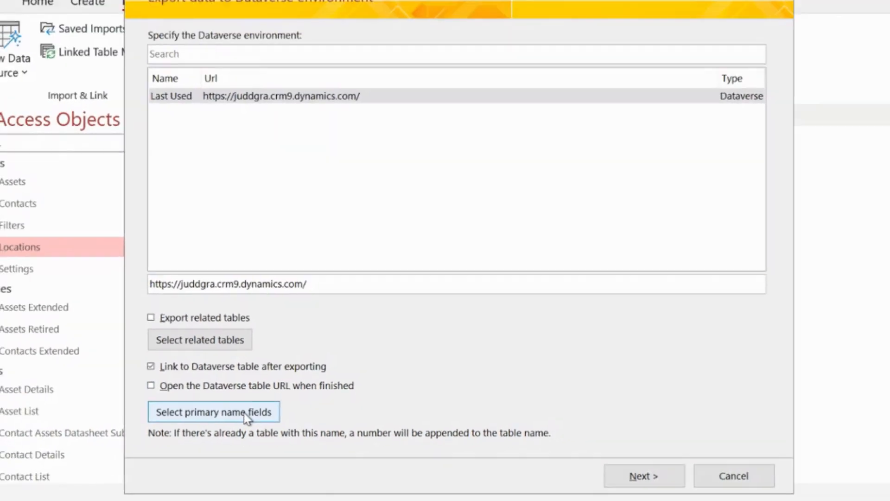
click(213, 411)
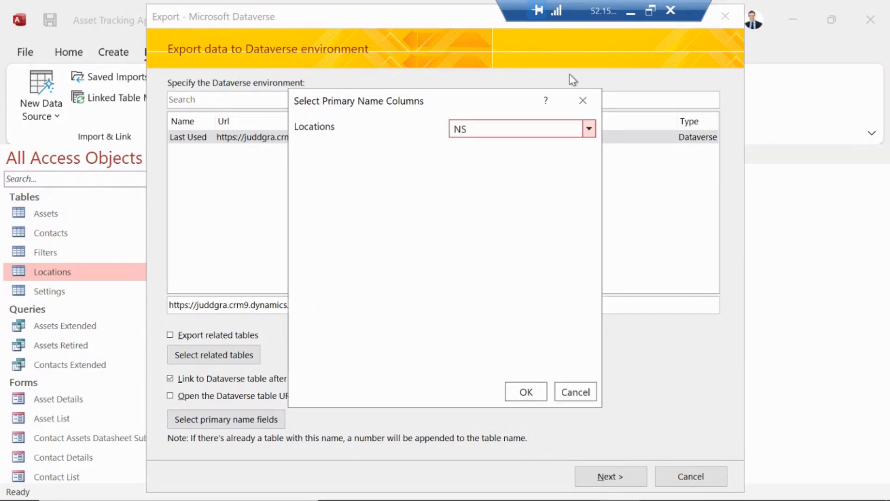
click(589, 128)
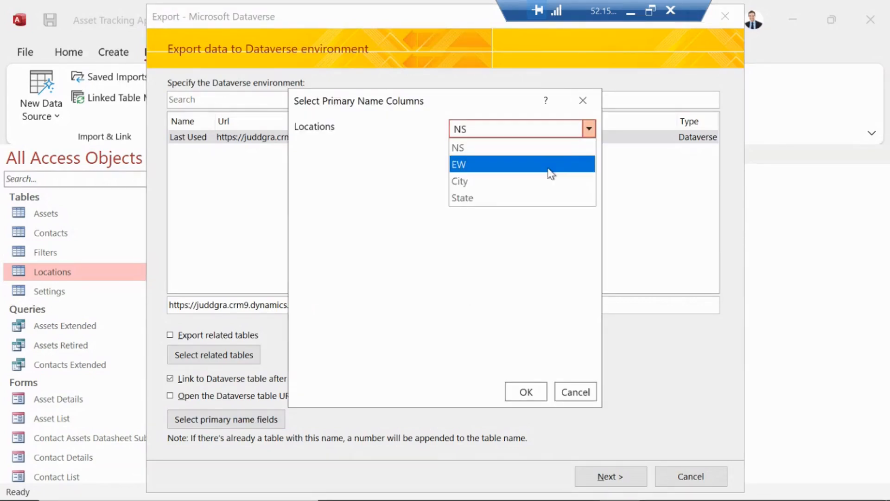
click(462, 197)
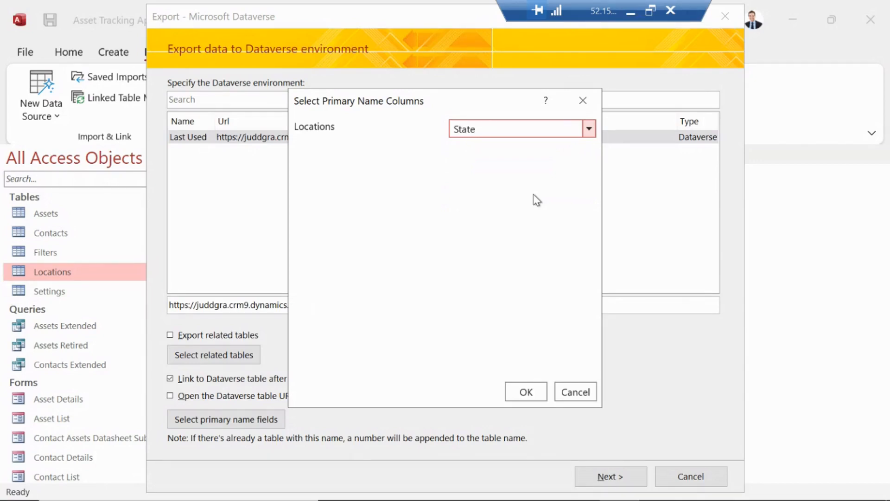
mouse_move(511, 126)
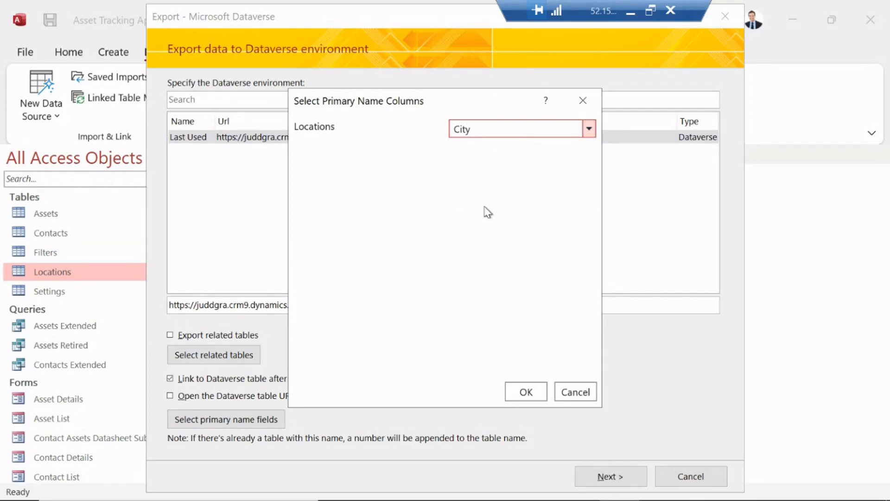
click(525, 391)
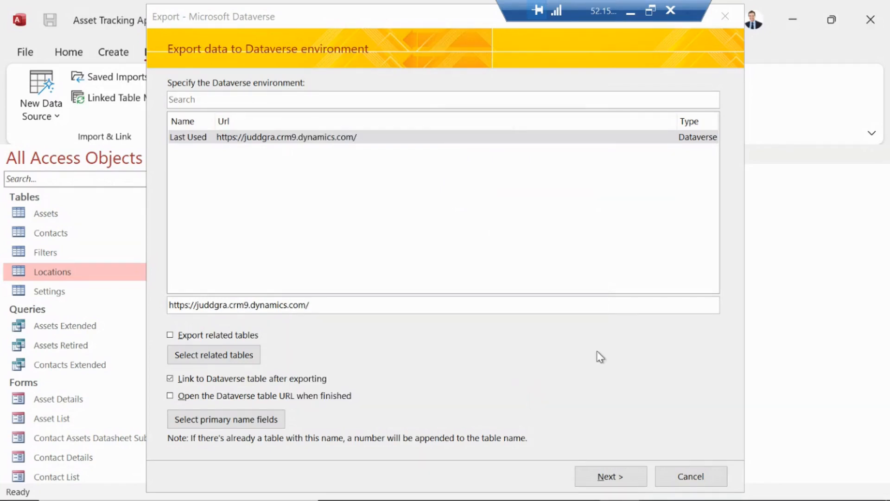
mouse_move(574, 376)
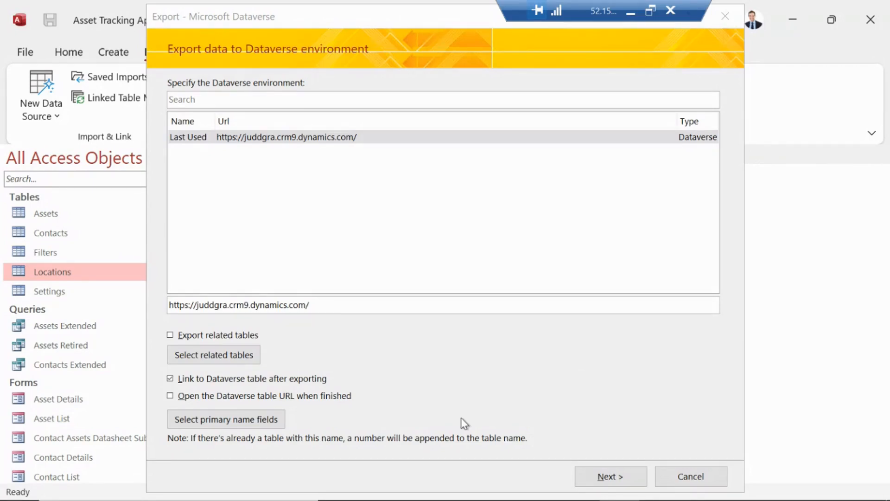
Step: Validate the Locations table and run the export until it reports 'We are all done!'
click(609, 475)
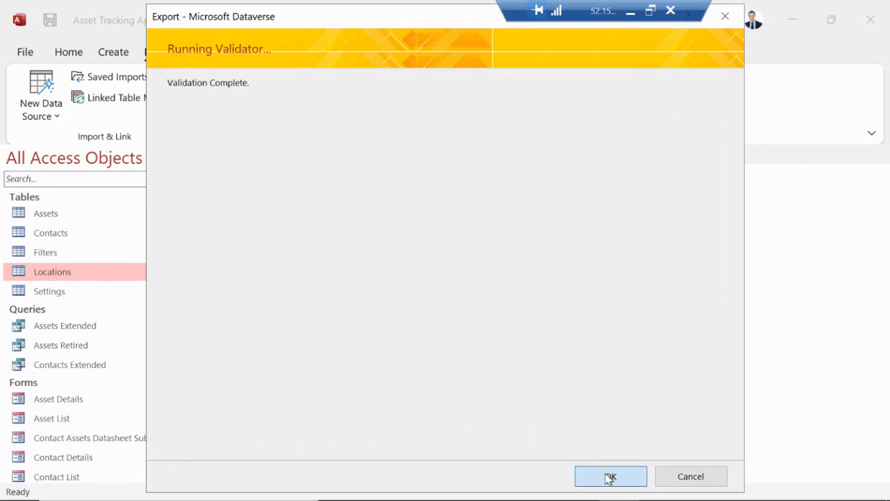
click(610, 476)
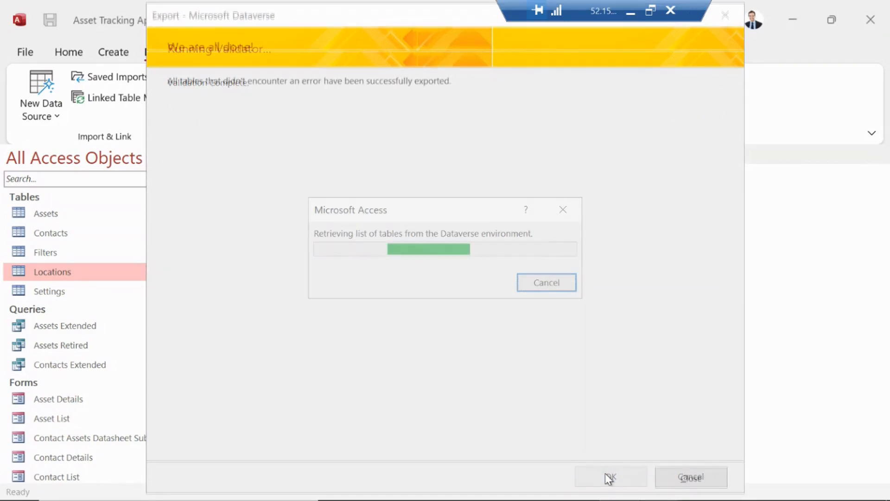
click(609, 477)
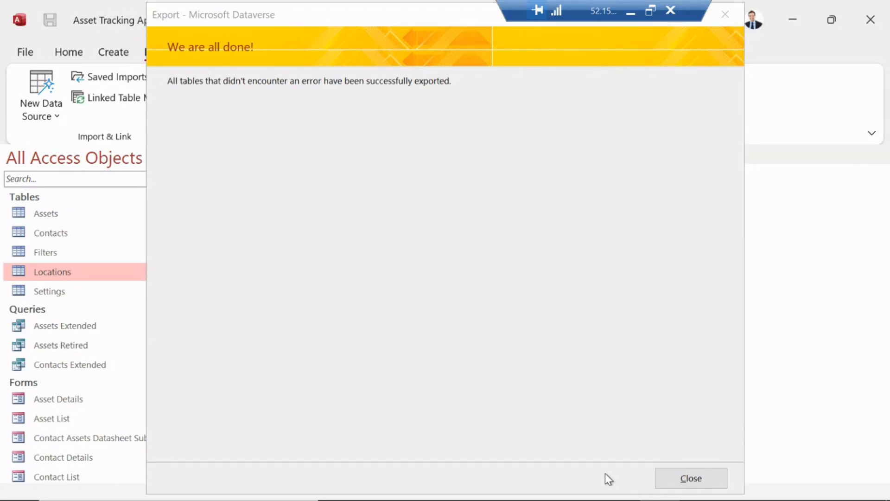
Step: Close the export wizard and view the renamed Locations_Local table's five records
click(690, 477)
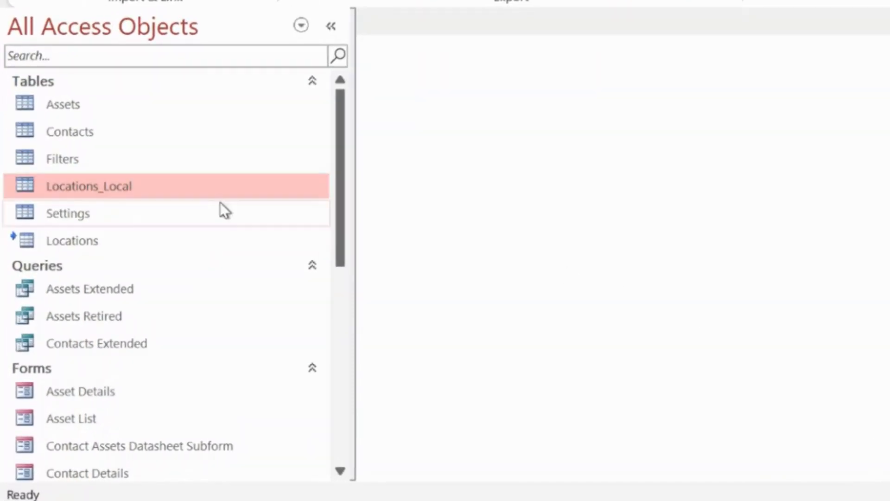
mouse_move(230, 252)
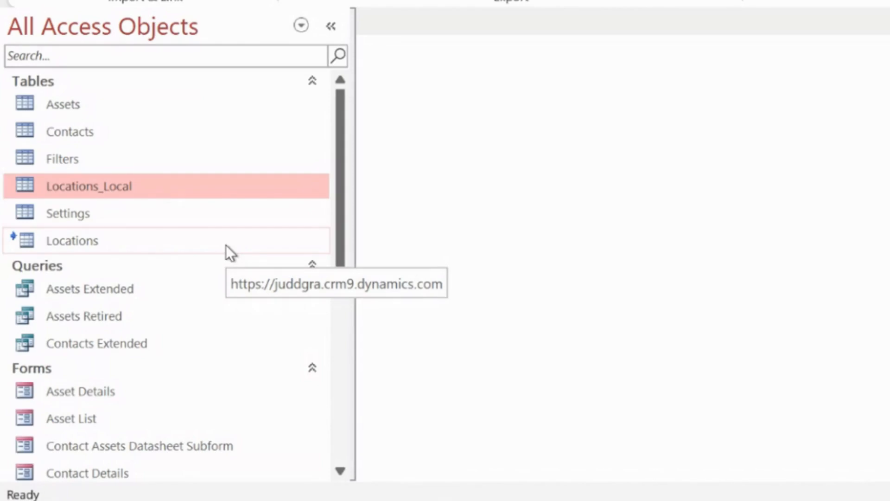
mouse_move(214, 228)
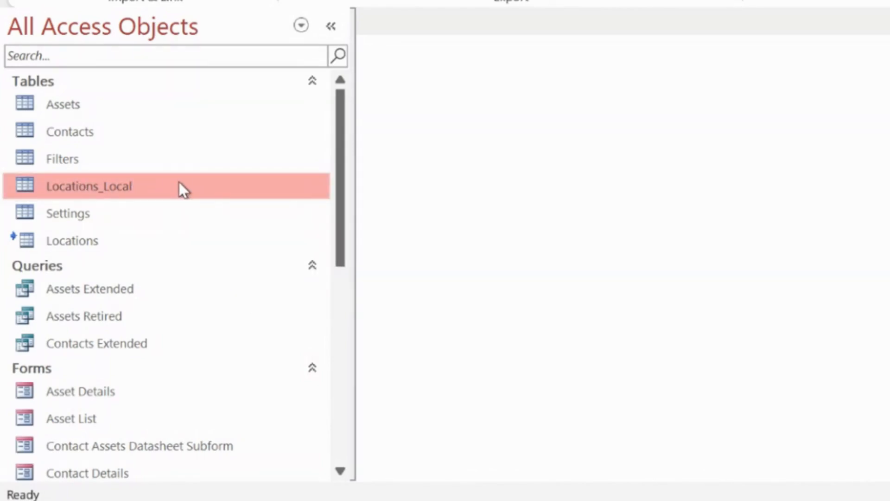
double_click(89, 185)
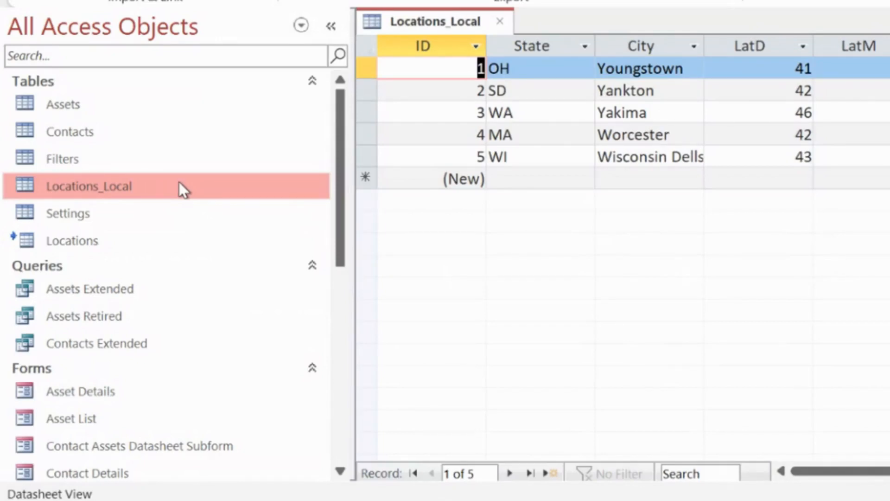
mouse_move(141, 196)
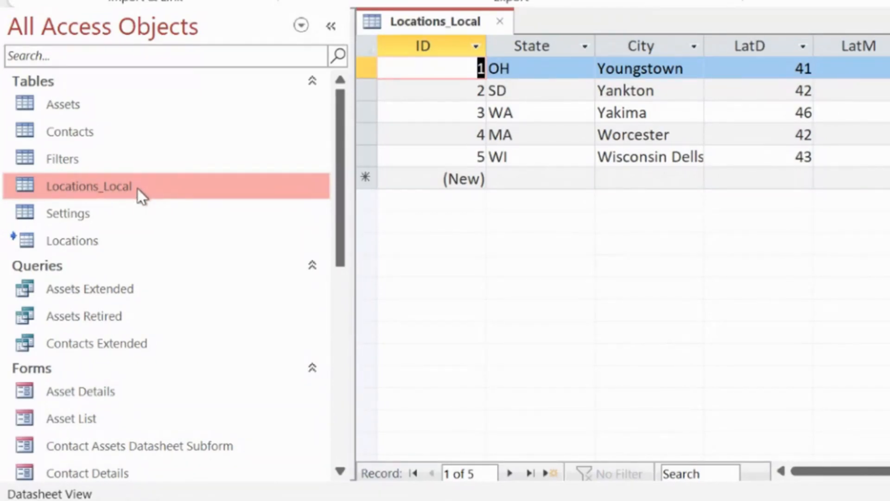
mouse_move(187, 192)
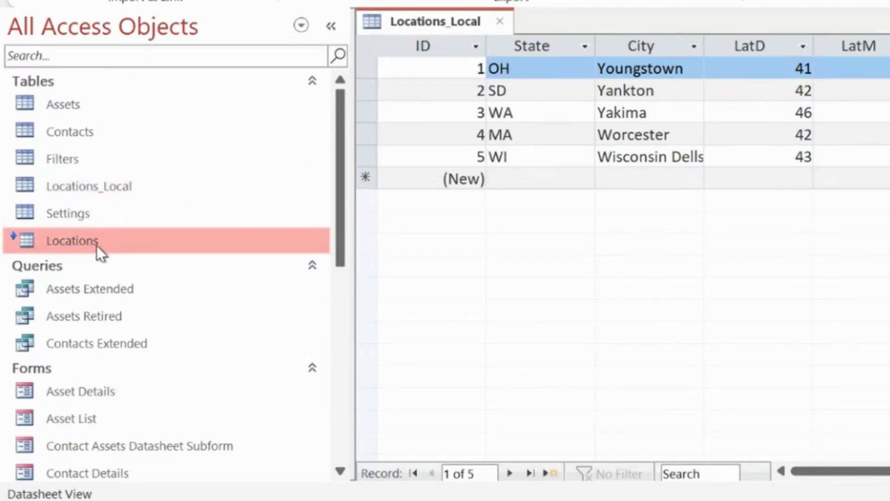
Step: View the linked Locations table's five cities with Dataverse columns like Created By and Created On
double_click(73, 241)
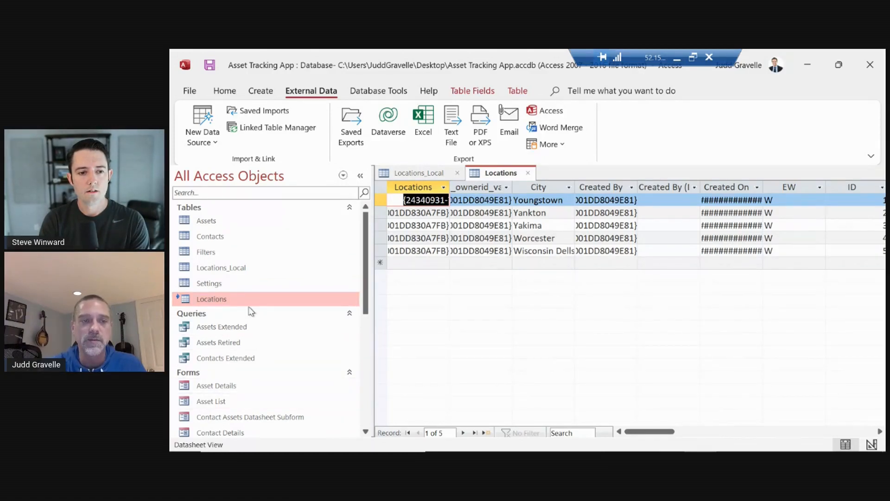
mouse_move(268, 300)
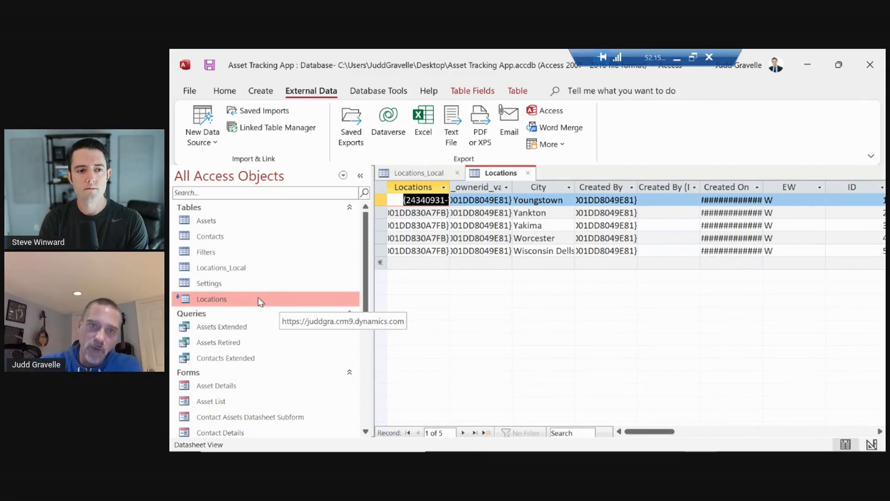
mouse_move(491, 337)
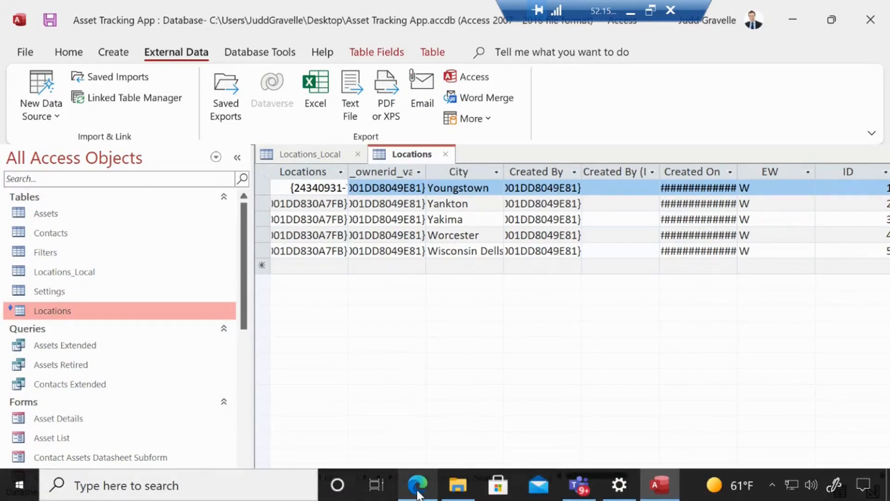
Step: Switch to Power Apps in Edge and refresh until the Locations table (crc48_locations) appears under Tables
click(417, 484)
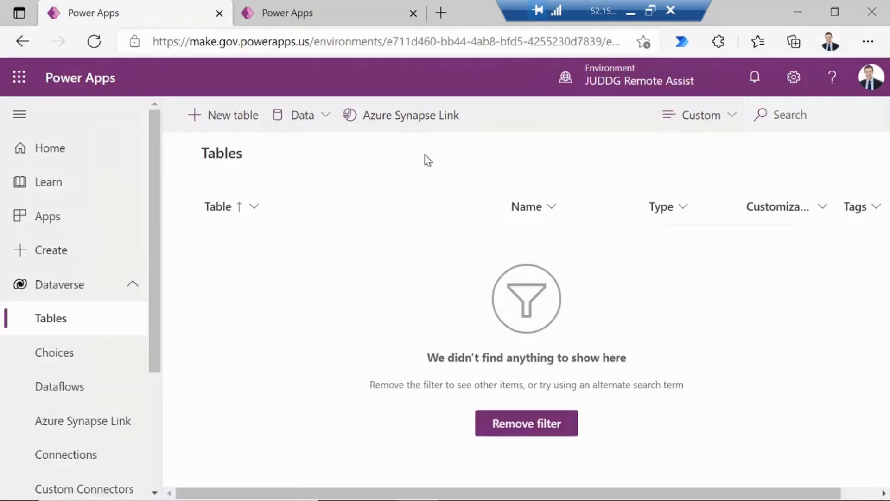
mouse_move(343, 340)
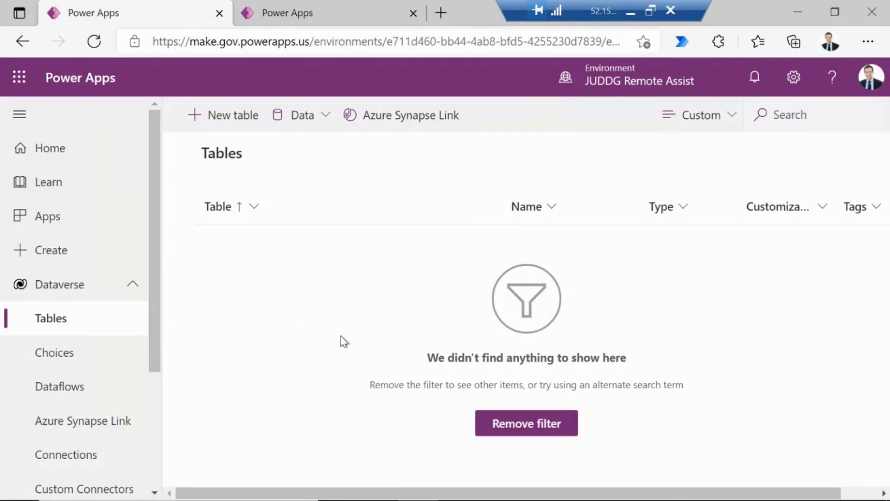
click(94, 40)
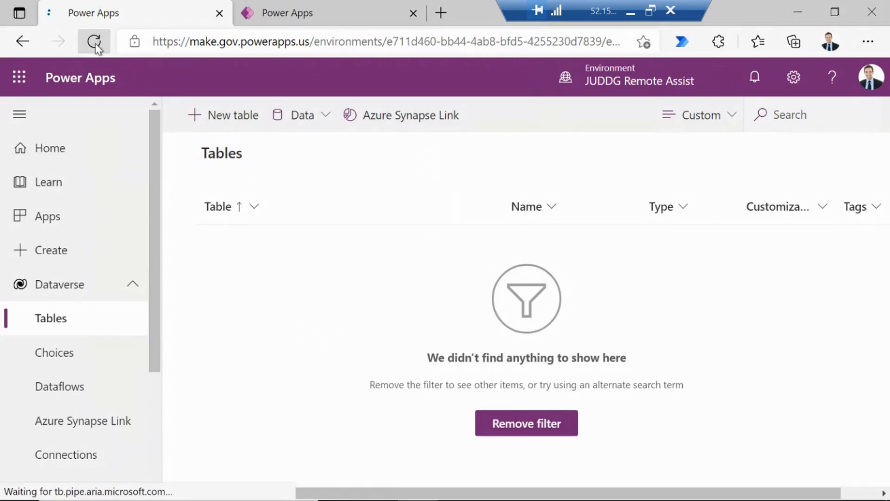
click(95, 41)
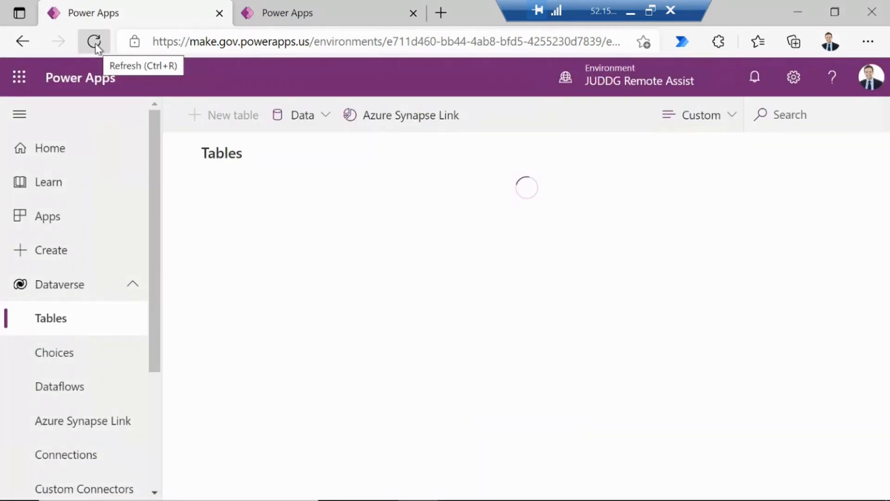
click(94, 41)
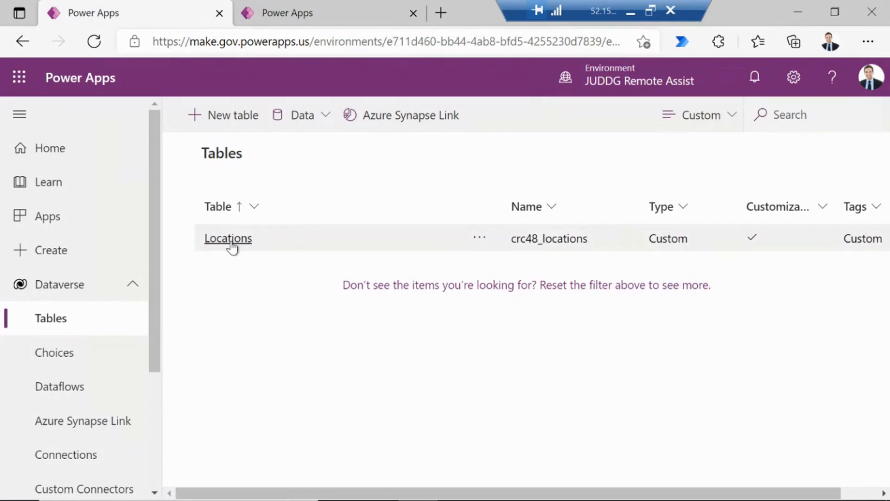
click(228, 238)
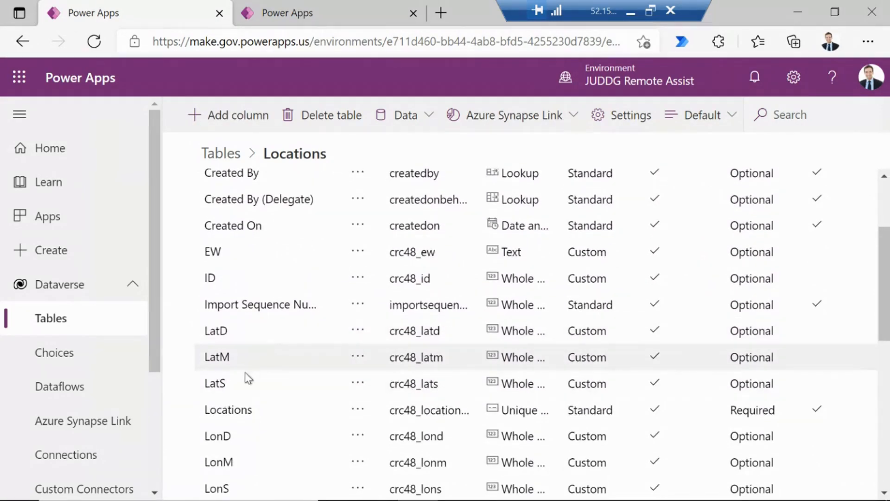
scroll(down, 3)
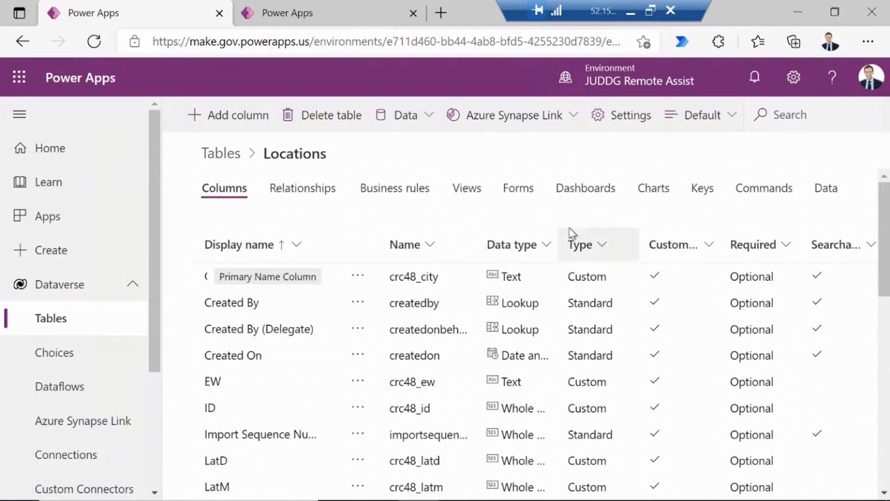
click(825, 188)
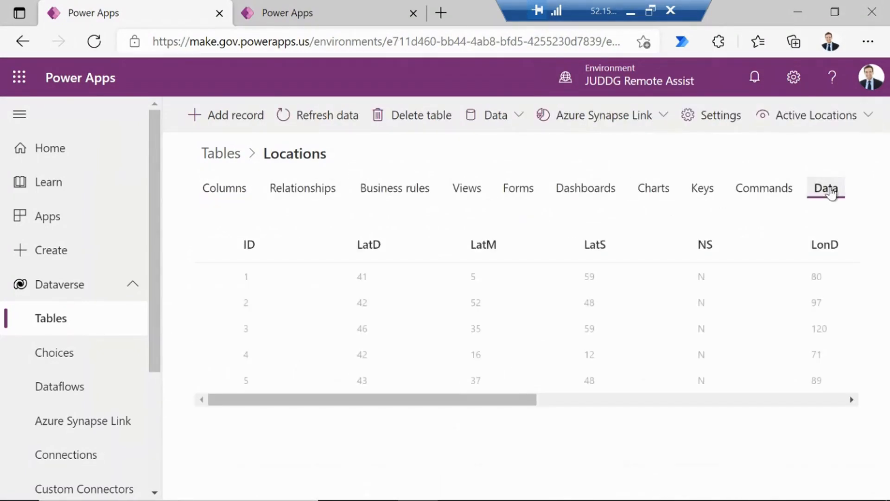
click(825, 188)
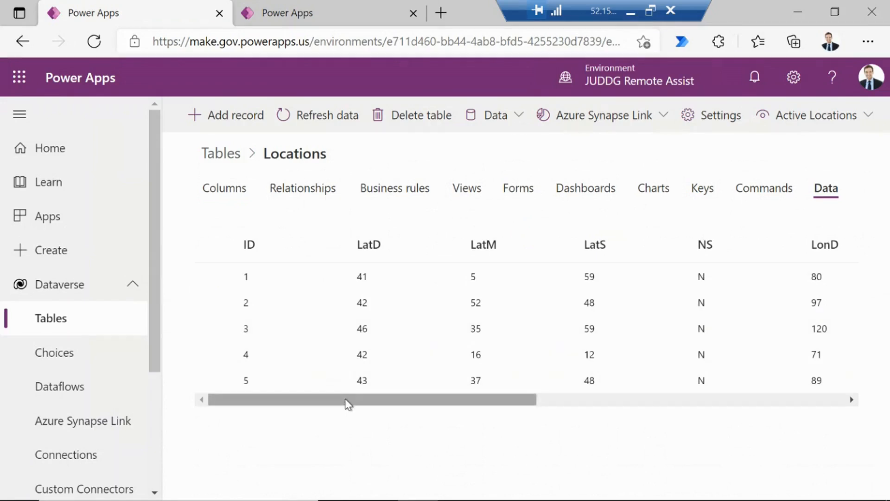
drag(348, 398, 612, 398)
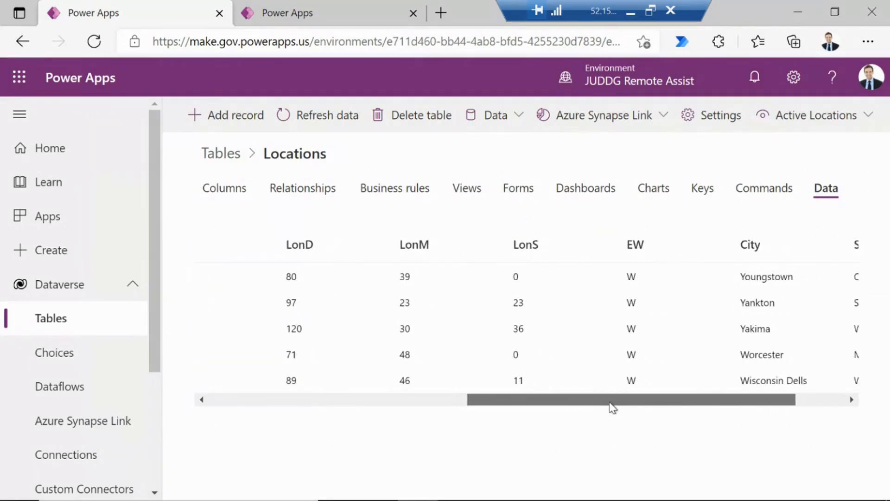
drag(613, 399, 698, 399)
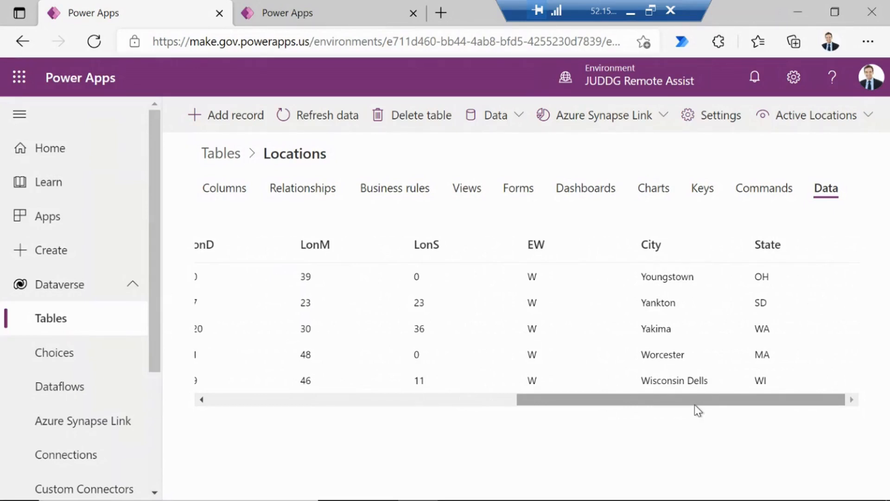
mouse_move(575, 410)
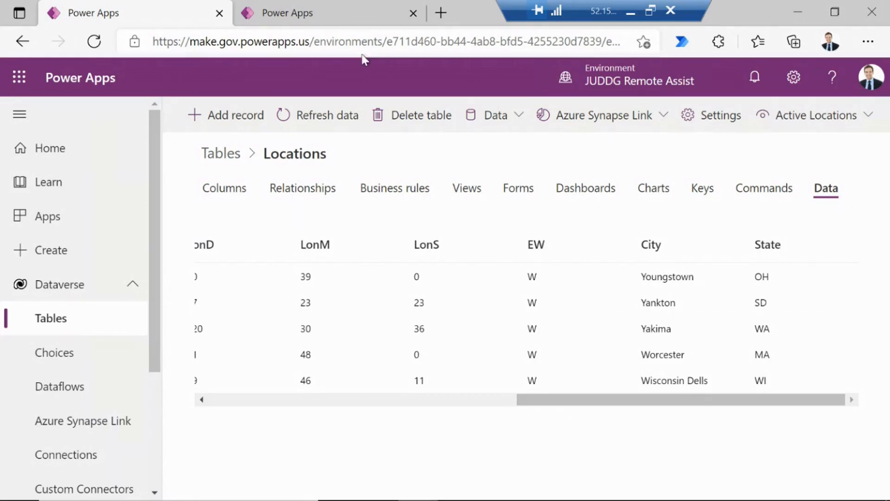
Step: From Power Apps Home, start an app from Dataverse data and connect it to the Locations table
click(49, 148)
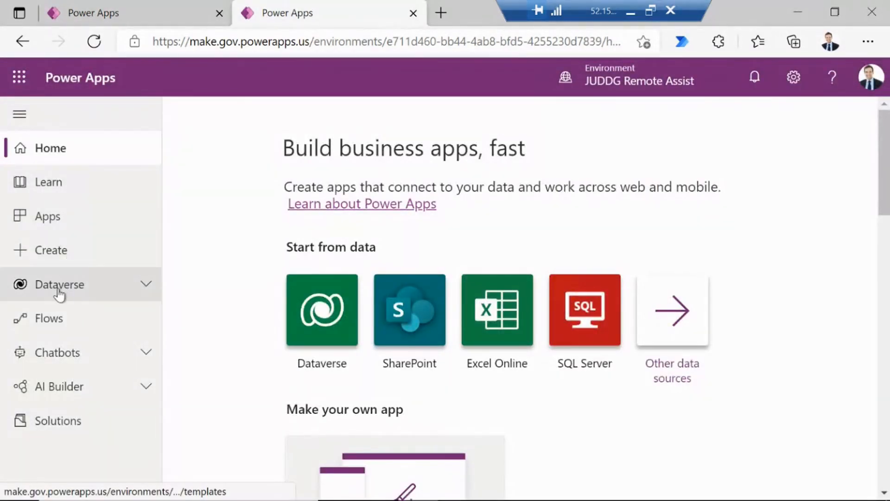
click(48, 216)
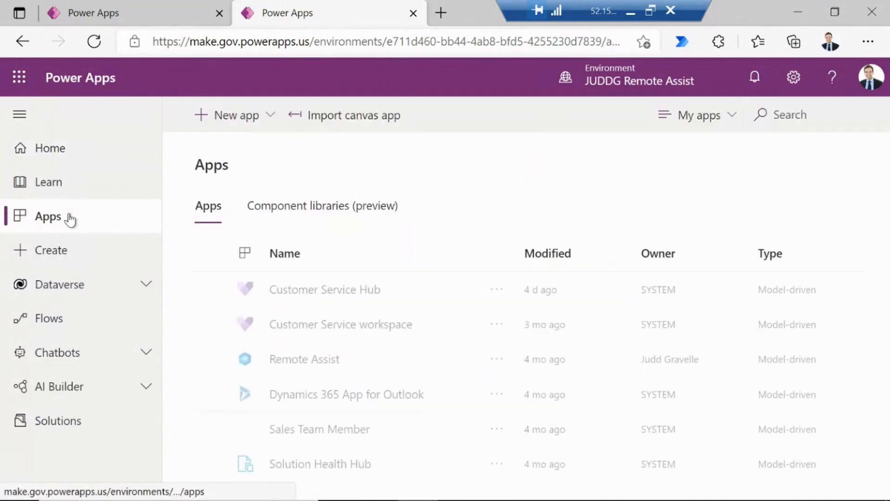
click(50, 148)
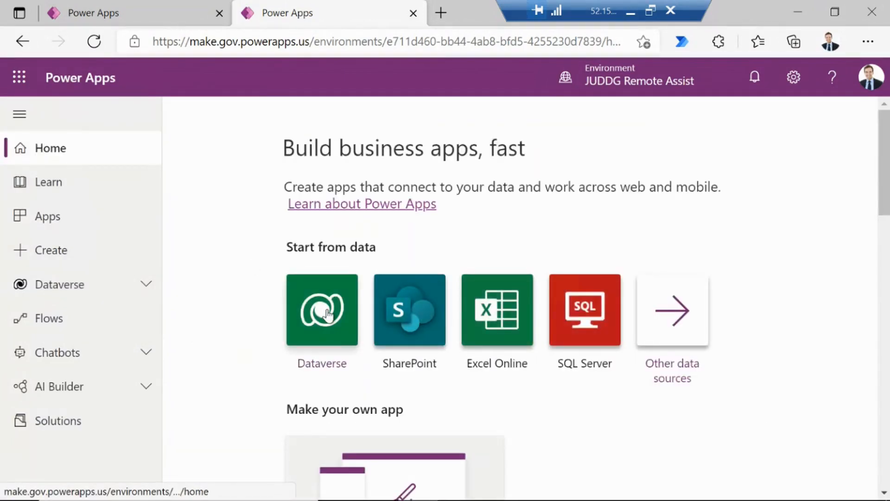
click(322, 310)
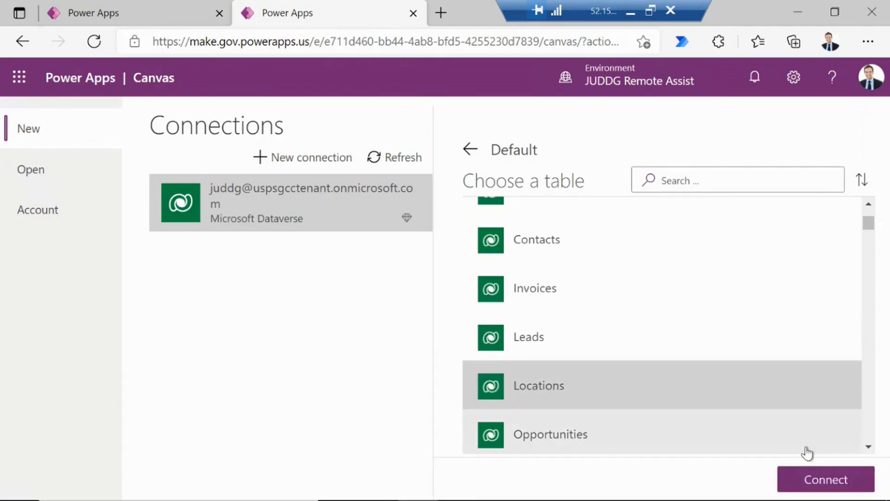
click(825, 479)
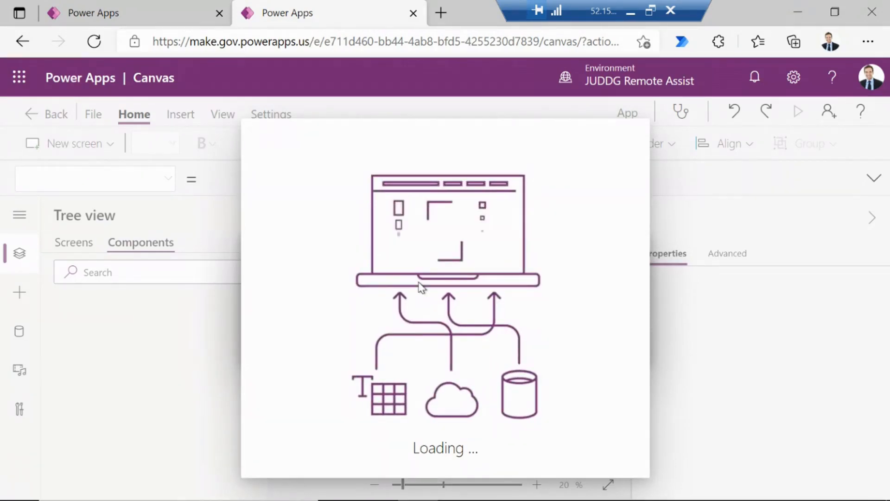
mouse_move(534, 304)
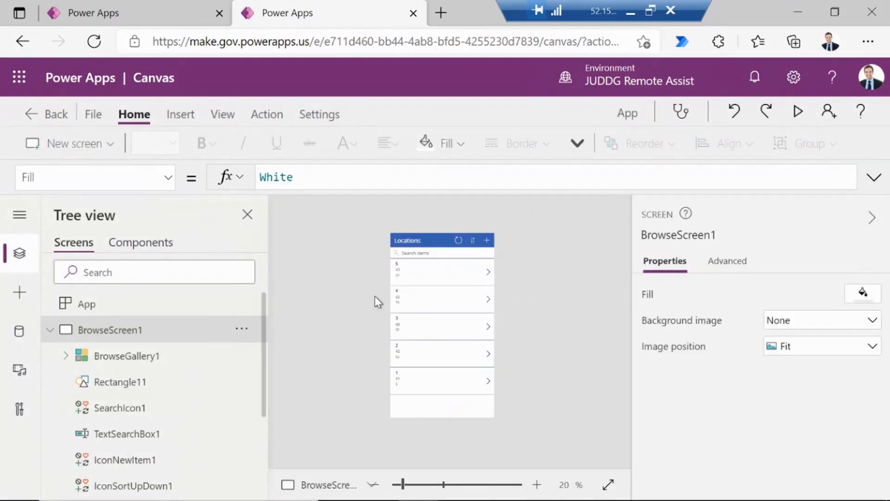
Step: Change BrowseGallery1's Subtitle1 field from LatD to City
click(127, 356)
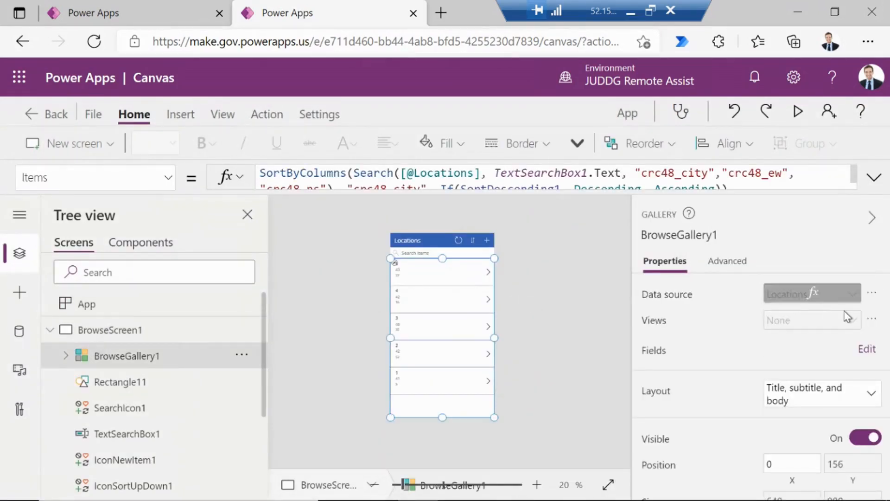
click(867, 351)
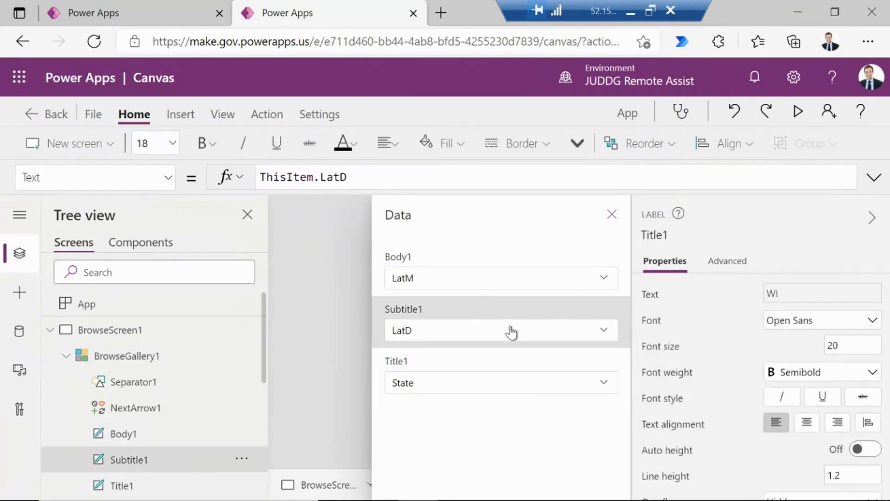
click(499, 330)
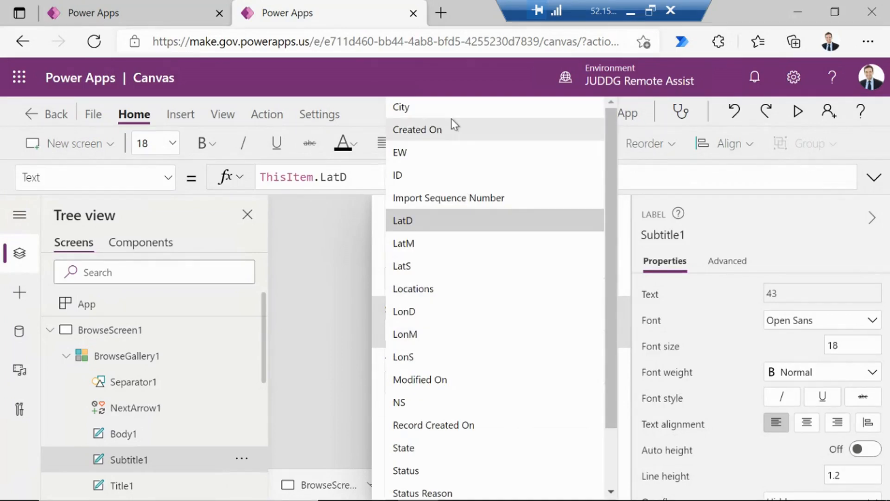
click(400, 106)
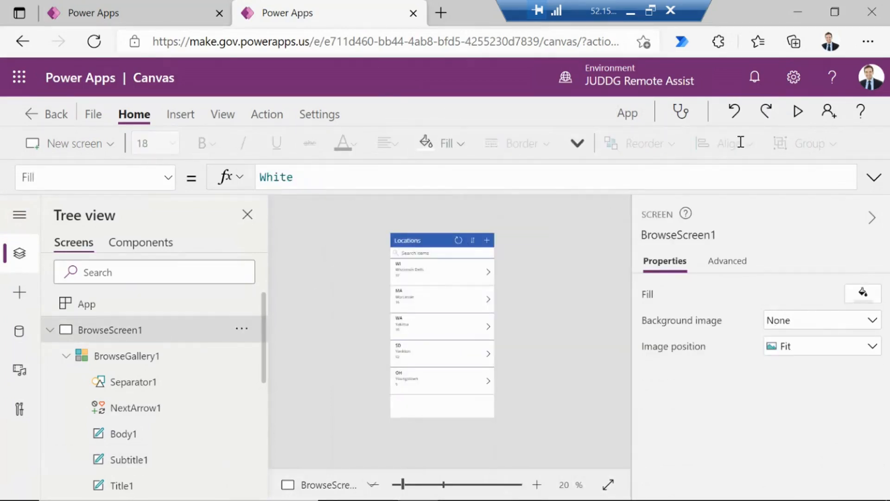
Step: Preview the app and start editing the Wisconsin Dells record
click(797, 111)
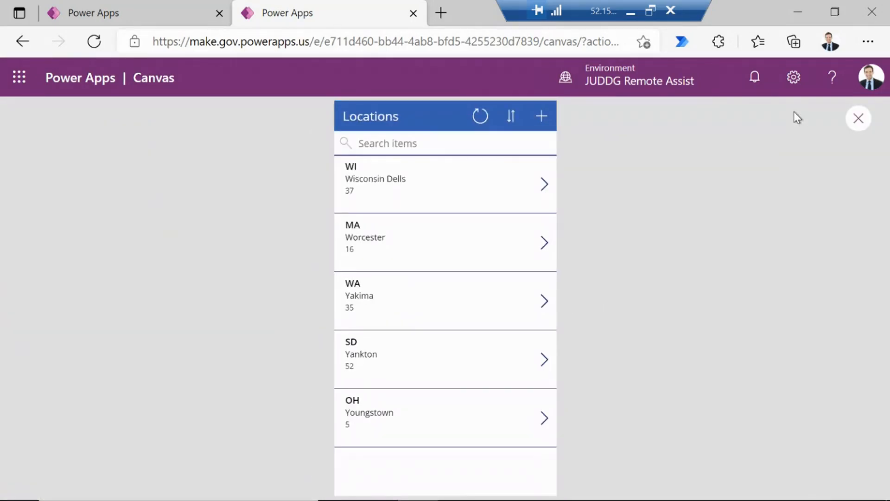
mouse_move(408, 284)
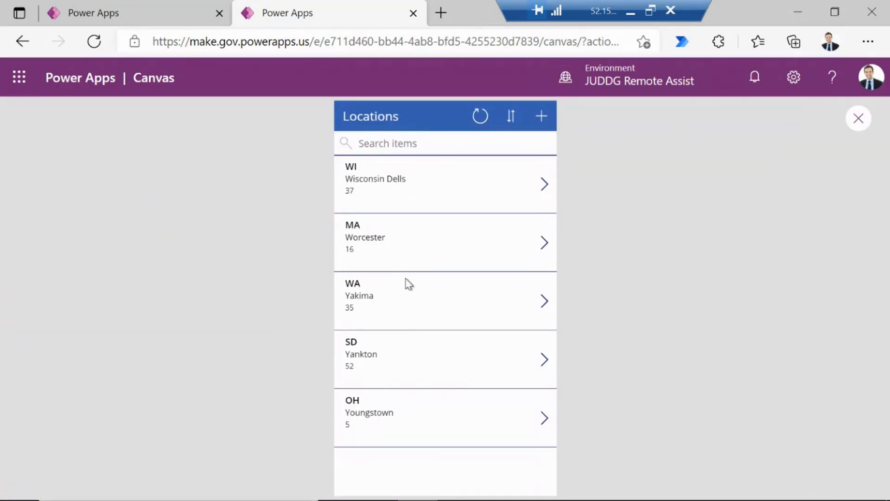
mouse_move(404, 173)
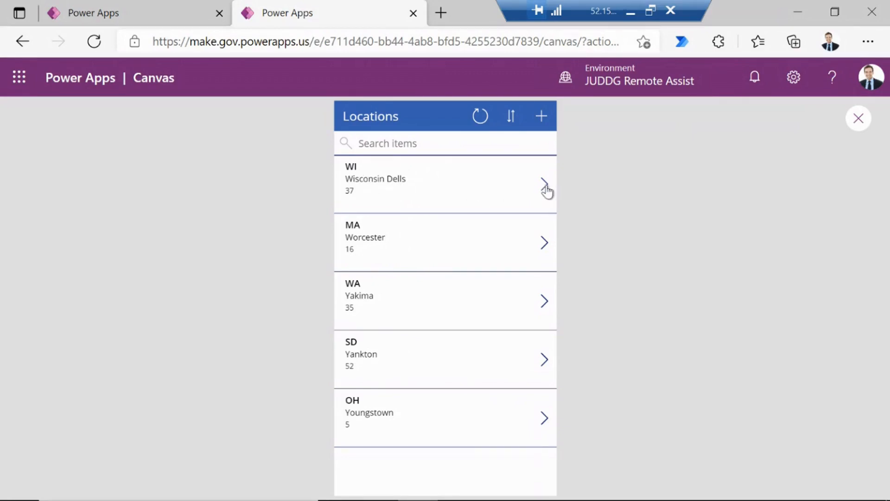
click(545, 187)
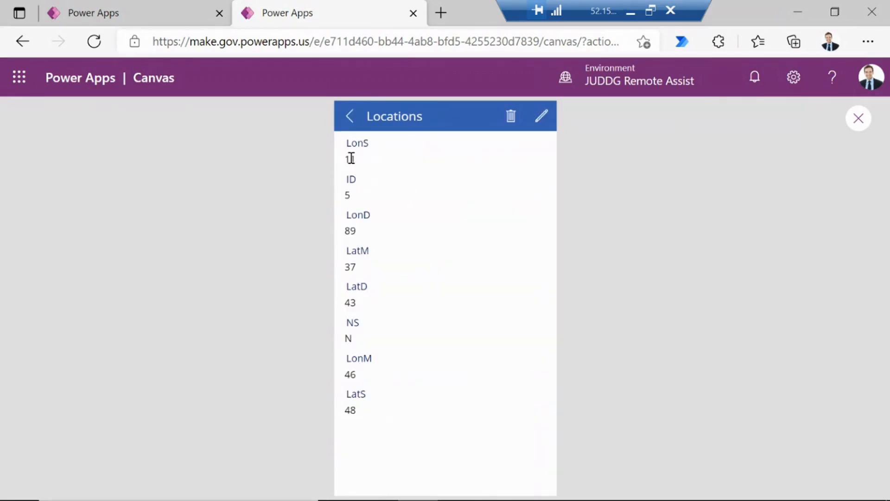
click(540, 116)
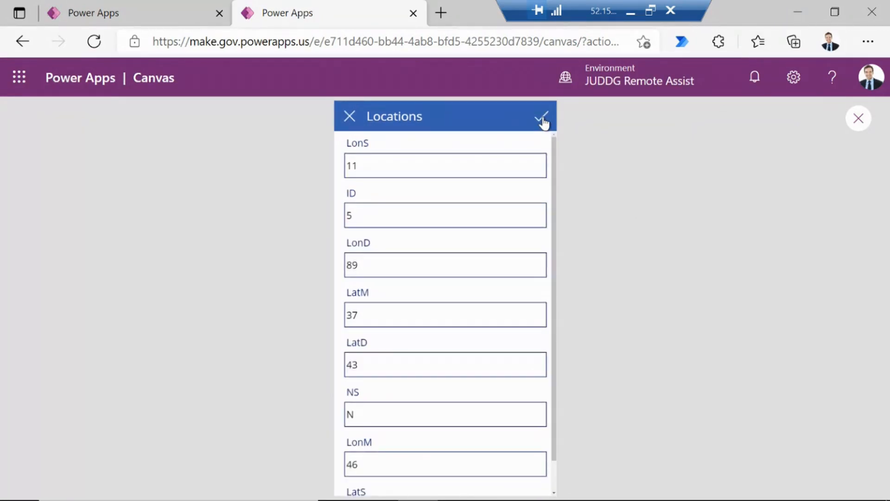
Step: Change the record's LonS value to 999 and save it
click(444, 165)
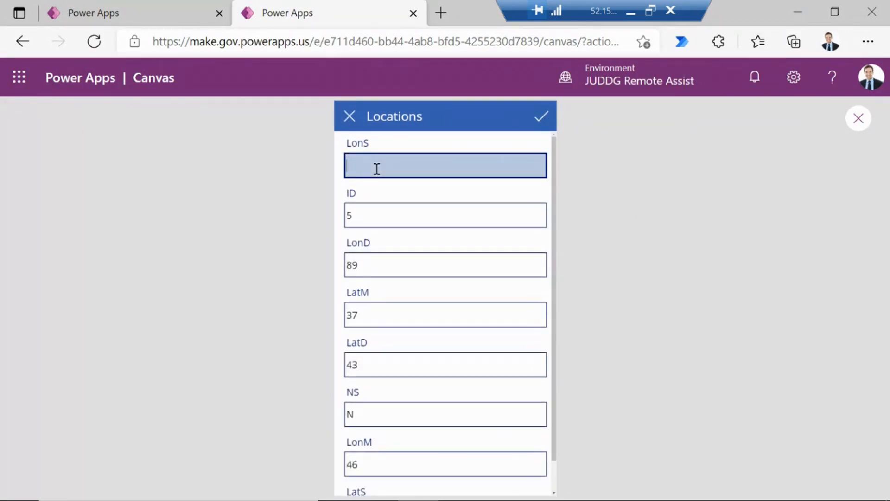
text(9999)
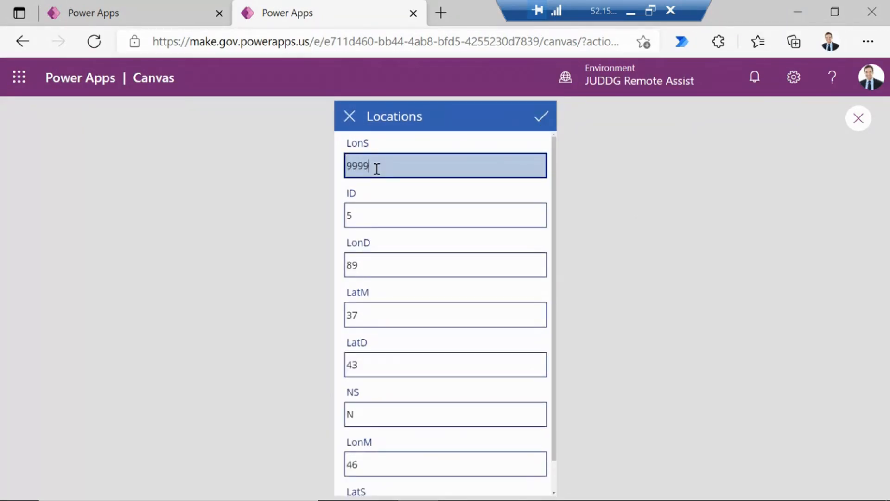
key(Backspace)
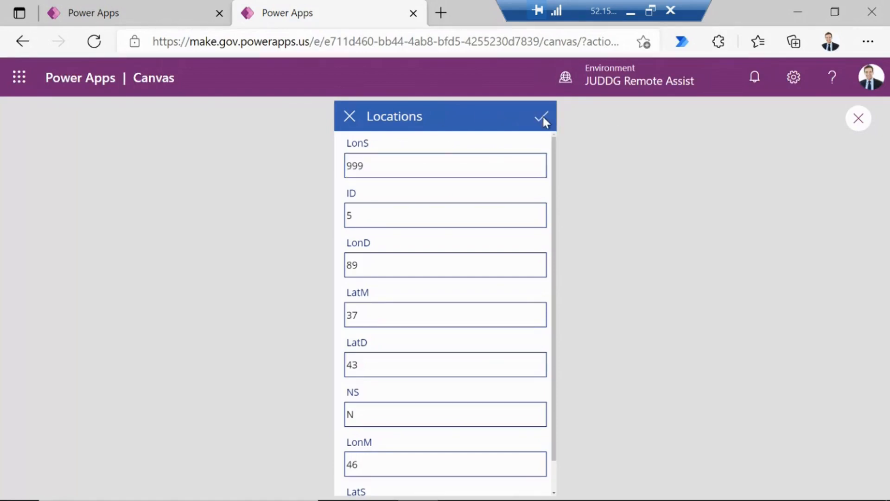
click(540, 117)
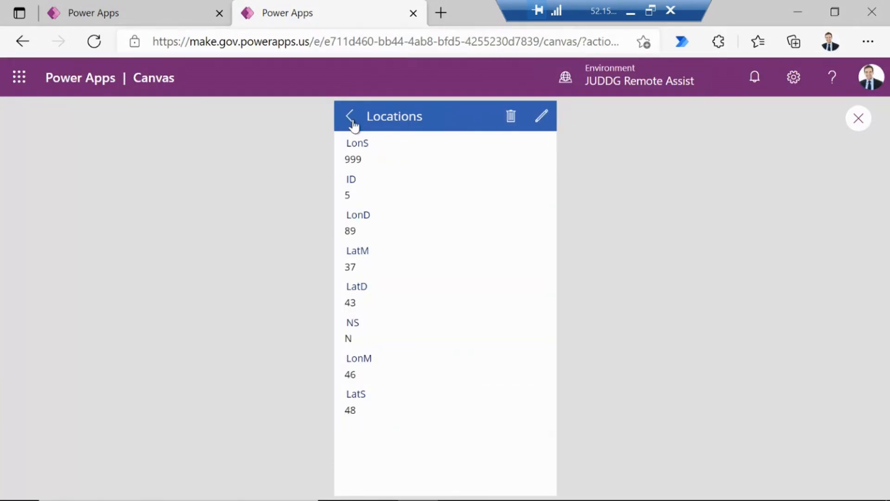
mouse_move(468, 251)
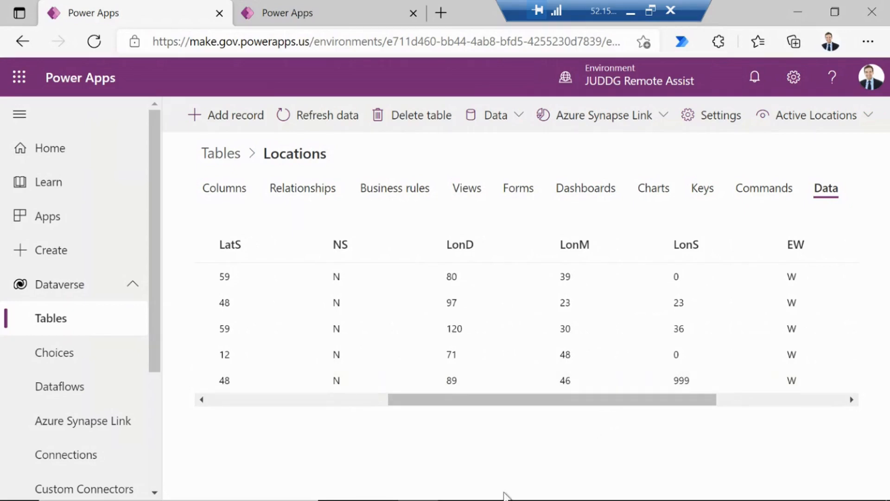
mouse_move(660, 484)
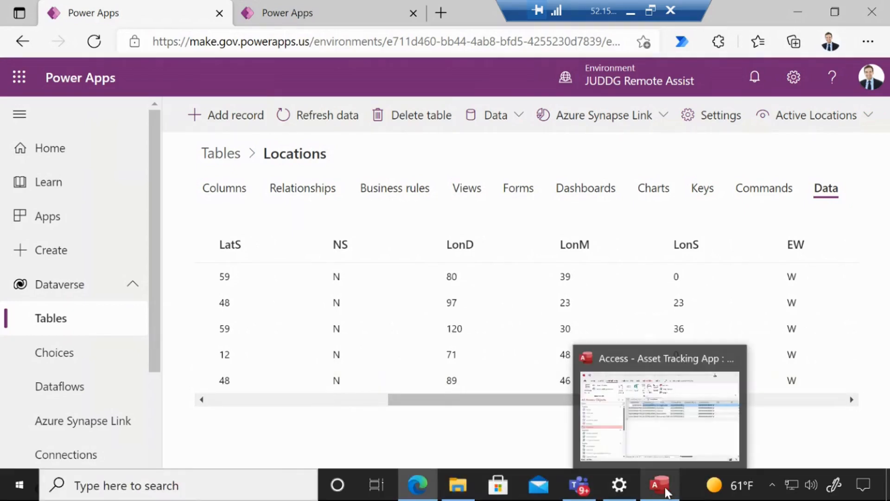
Step: Refresh the linked Locations table in Access and scroll right to see LonS 999
click(658, 485)
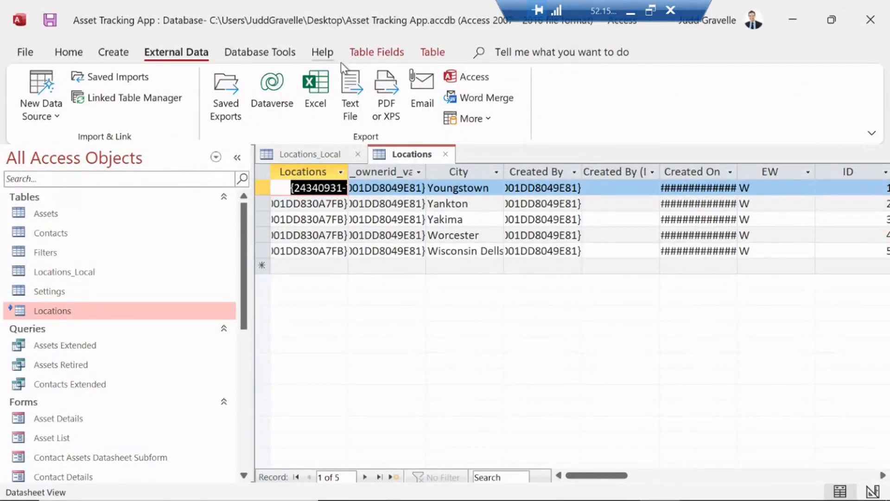
click(67, 51)
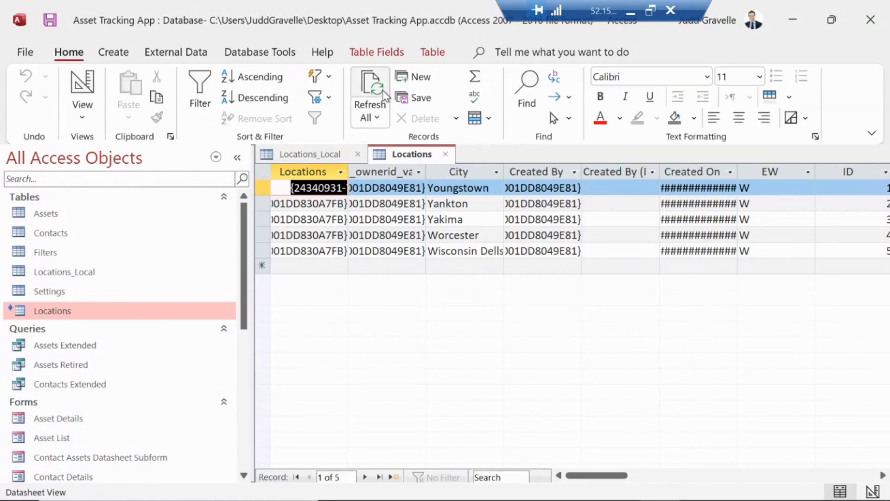
mouse_move(478, 269)
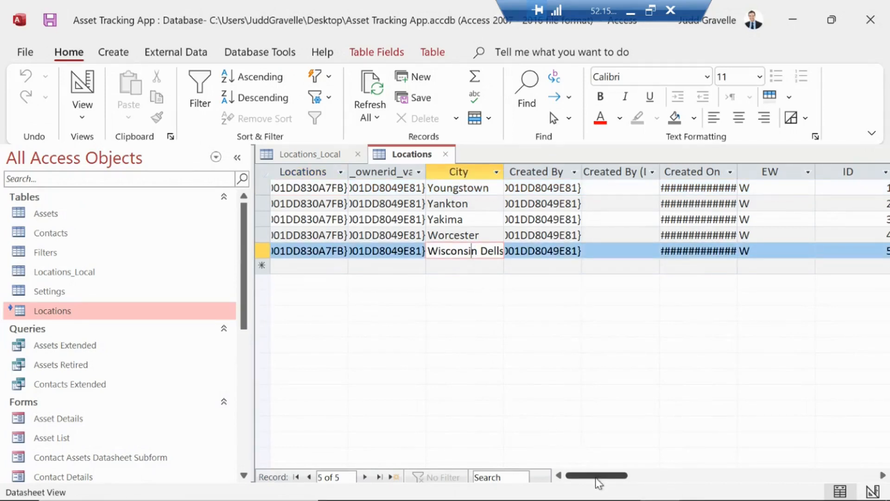
drag(596, 475, 658, 475)
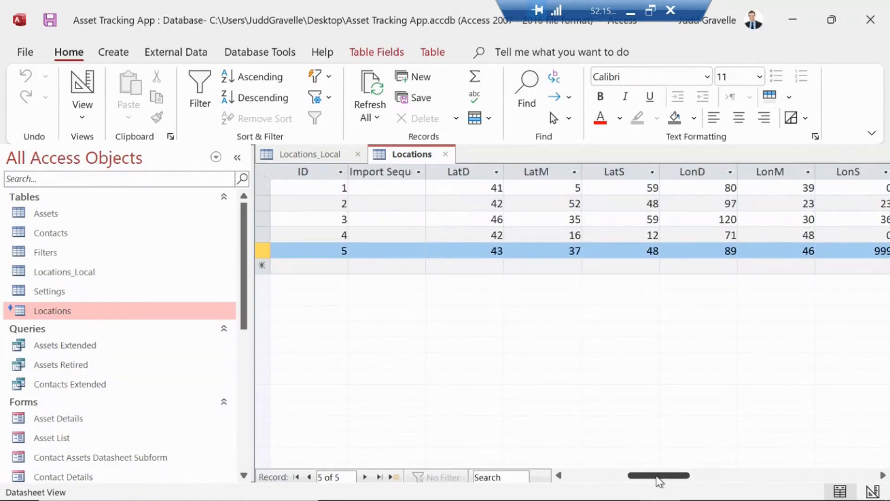